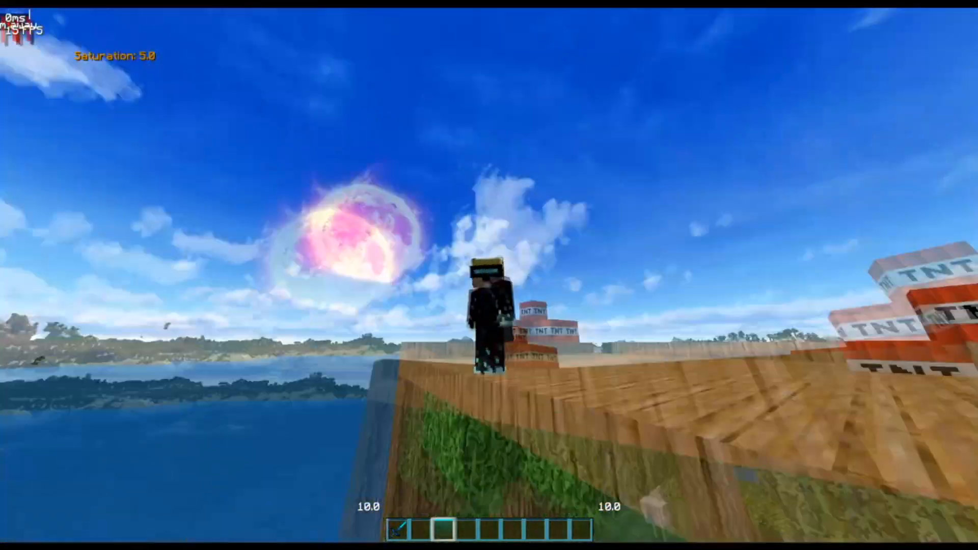
mouse_move(489, 275)
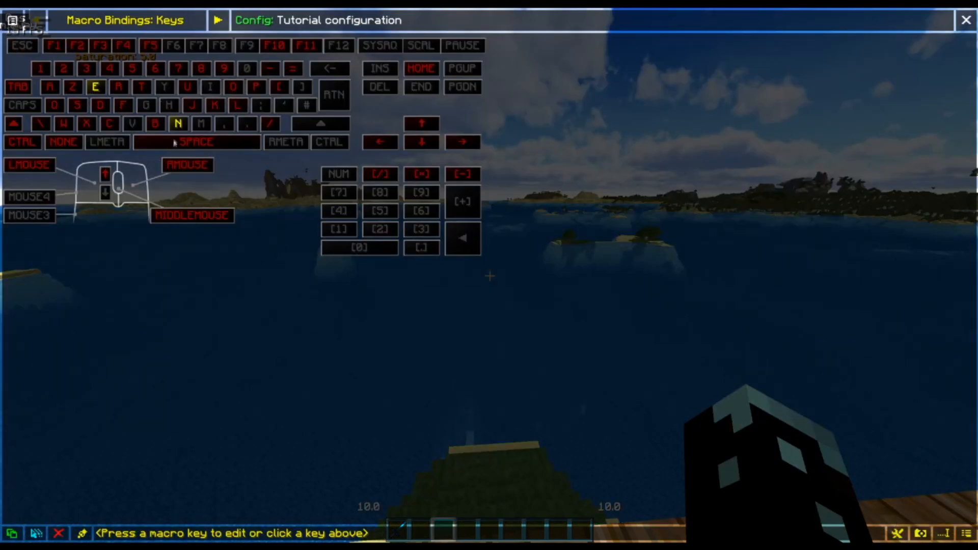
Switch the Macro Bindings list from key bindings to event bindings.
left_click(247, 68)
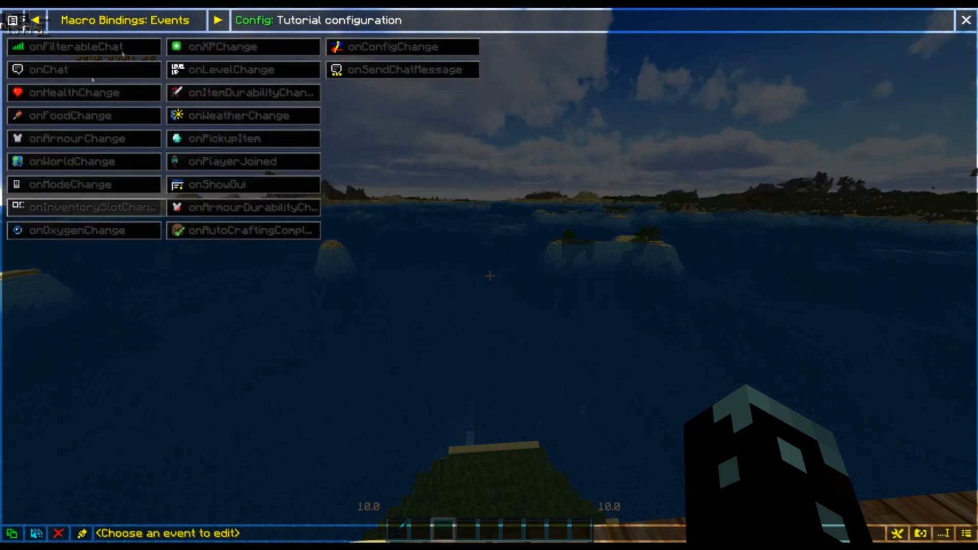
mouse_move(577, 328)
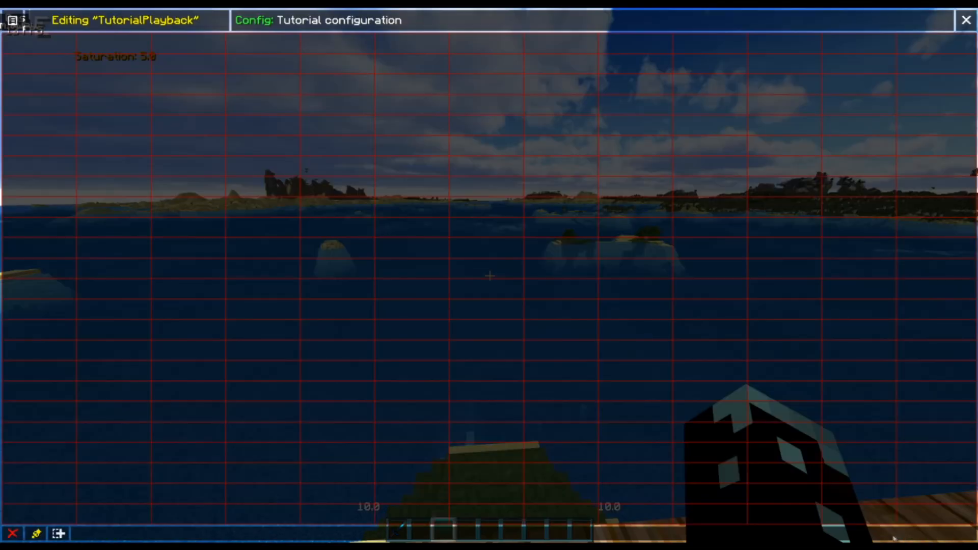
Add a new button with yellow text and a purple background.
left_click(58, 533)
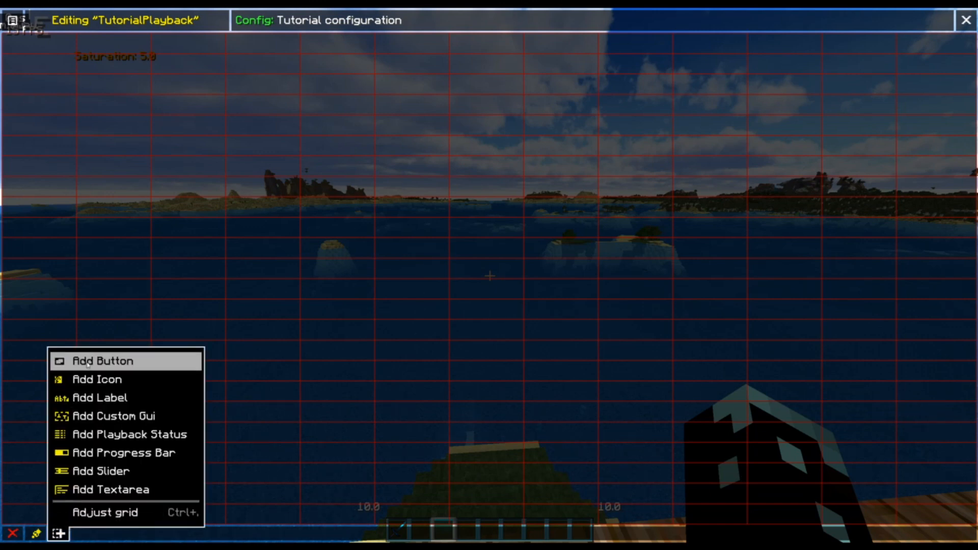
left_click(102, 360)
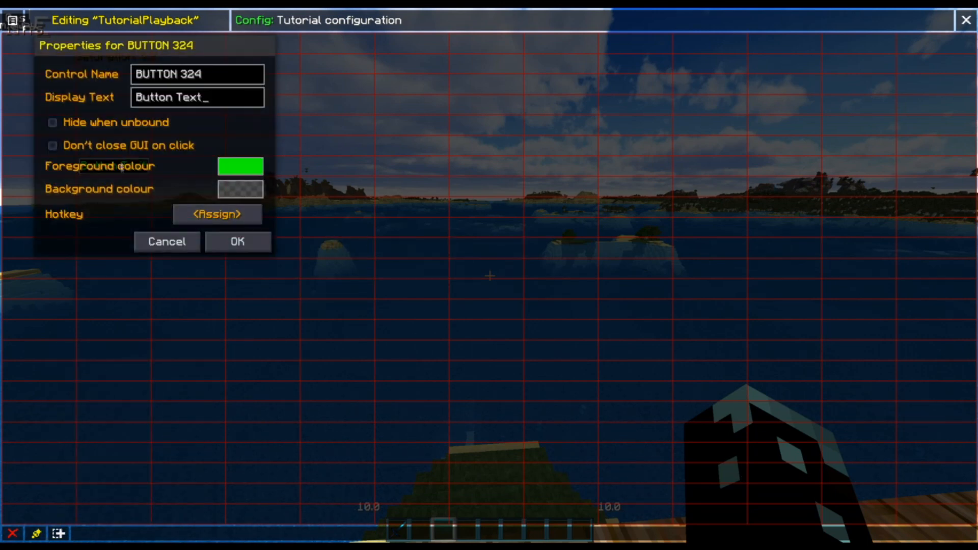
left_click(240, 165)
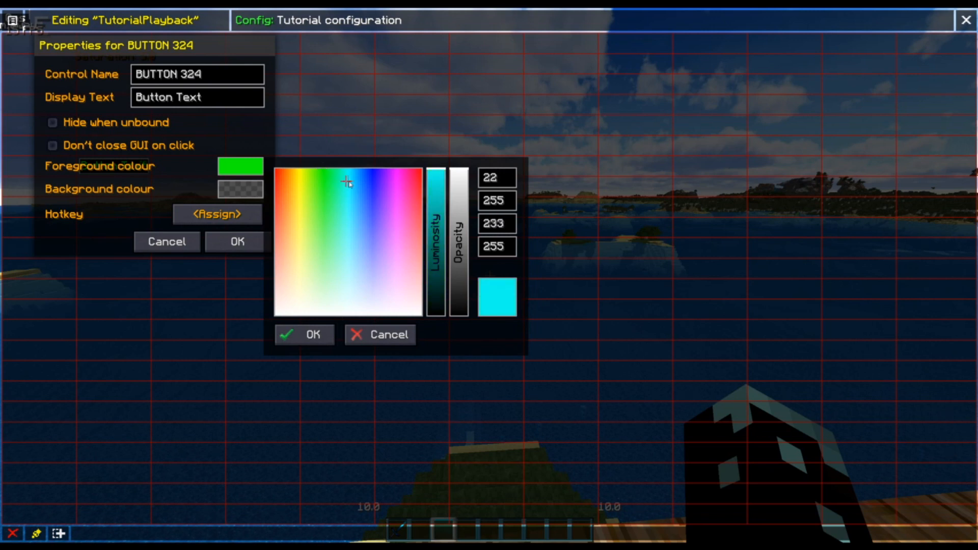
left_click(295, 204)
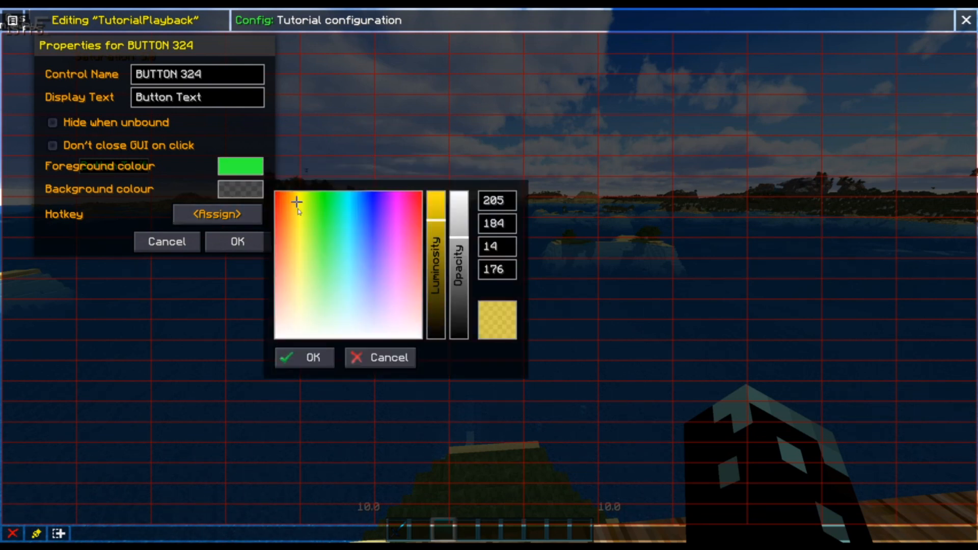
left_click(386, 236)
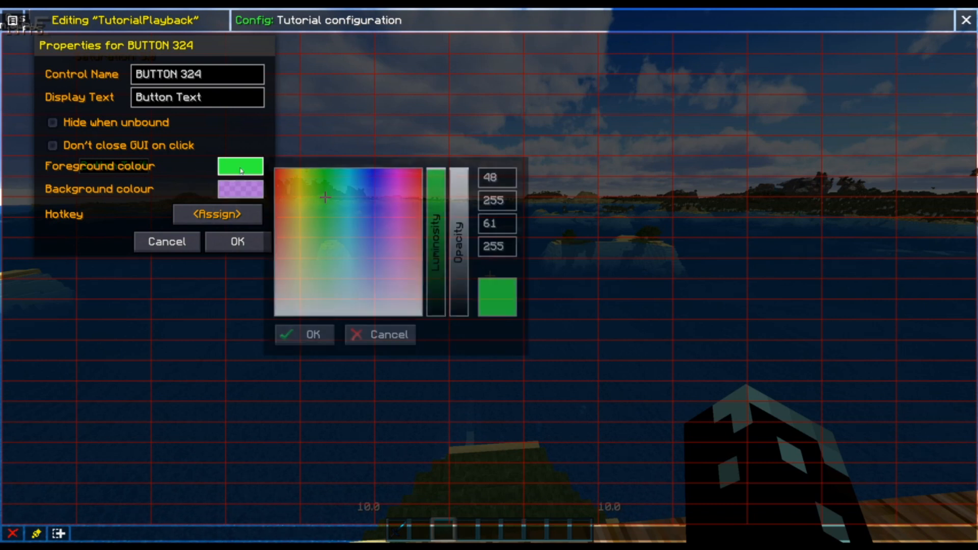
left_click(303, 334)
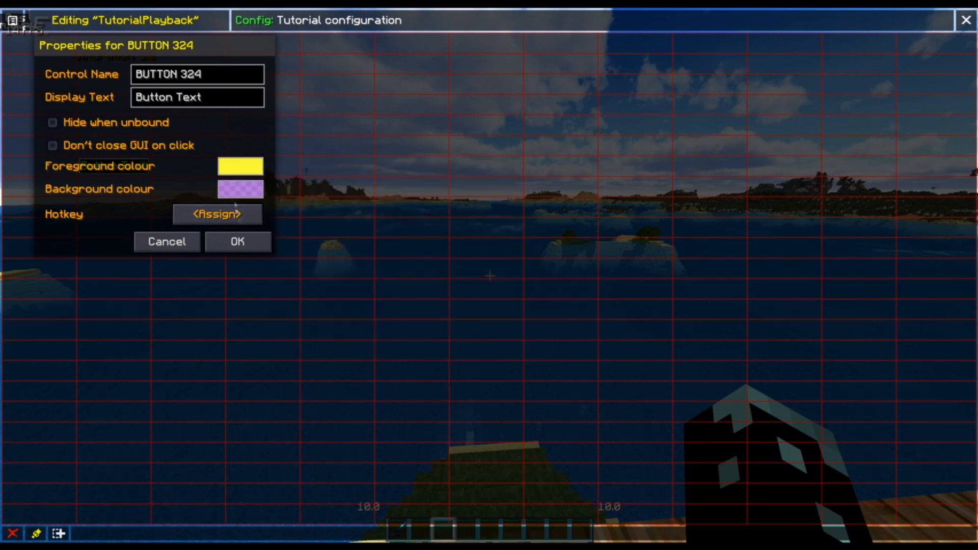
Name the control 'yellow button', confirm it, and drag it to mid-screen.
left_click(222, 74)
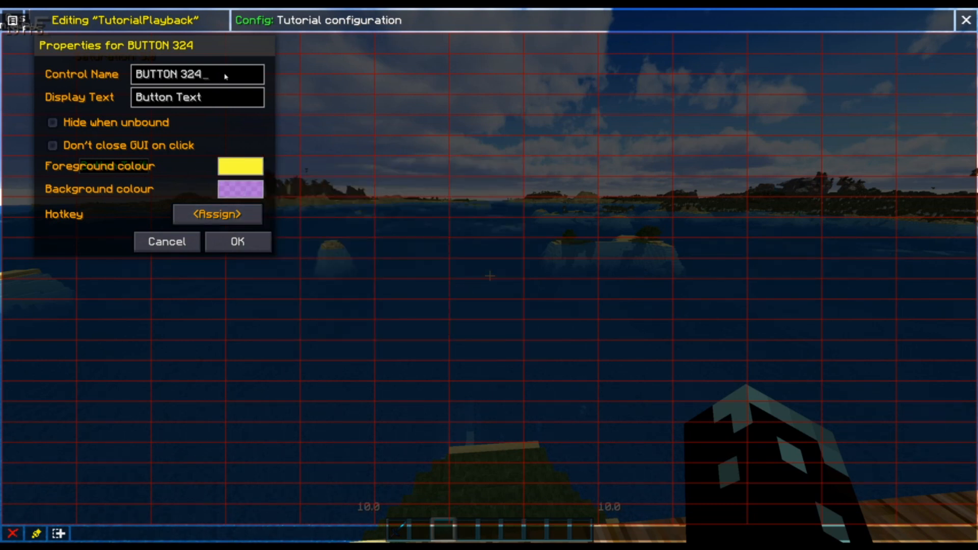
type("ye")
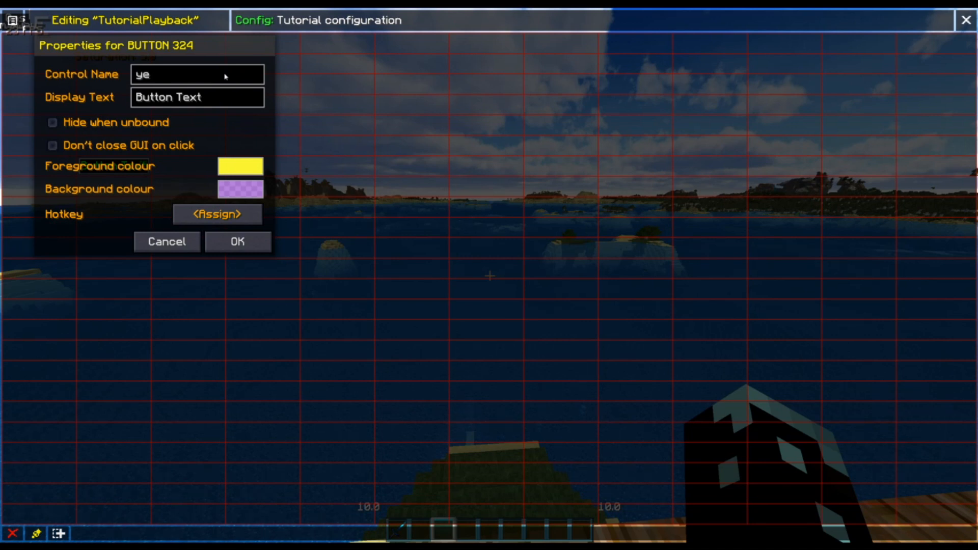
left_click(238, 242)
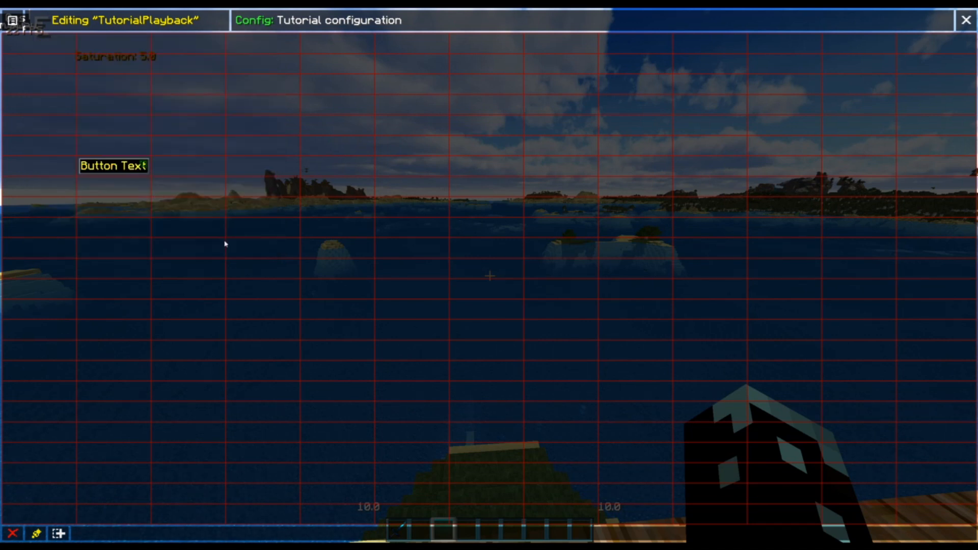
left_click_drag(114, 166, 411, 206)
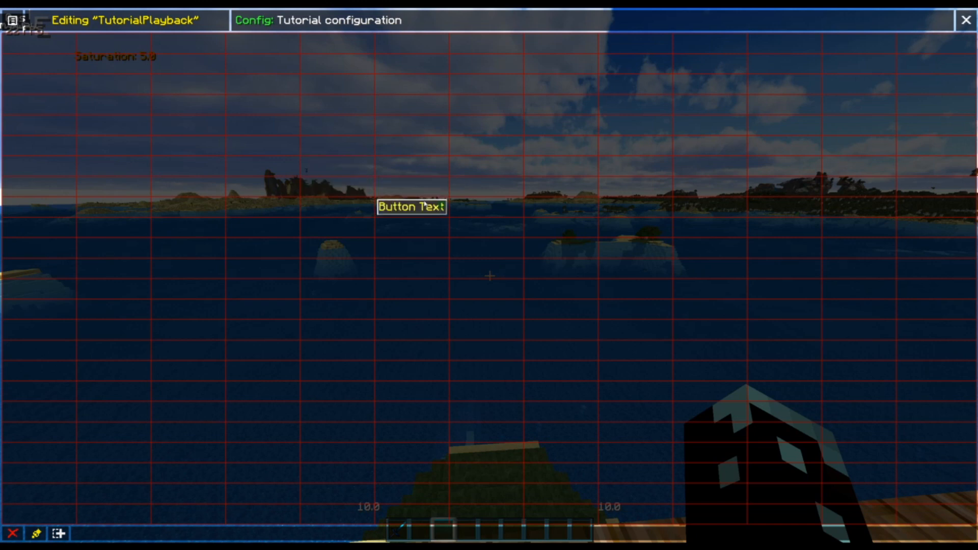
left_click(410, 208)
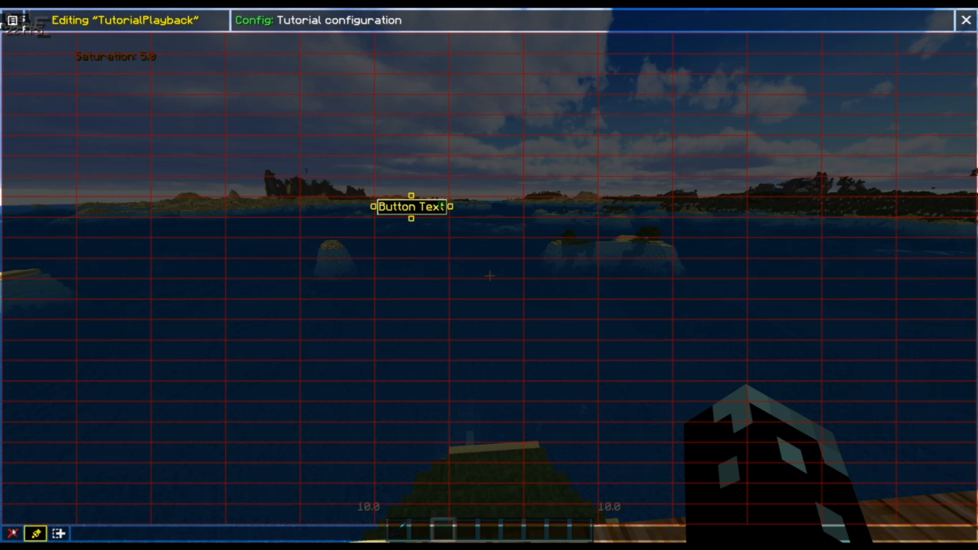
mouse_move(32, 533)
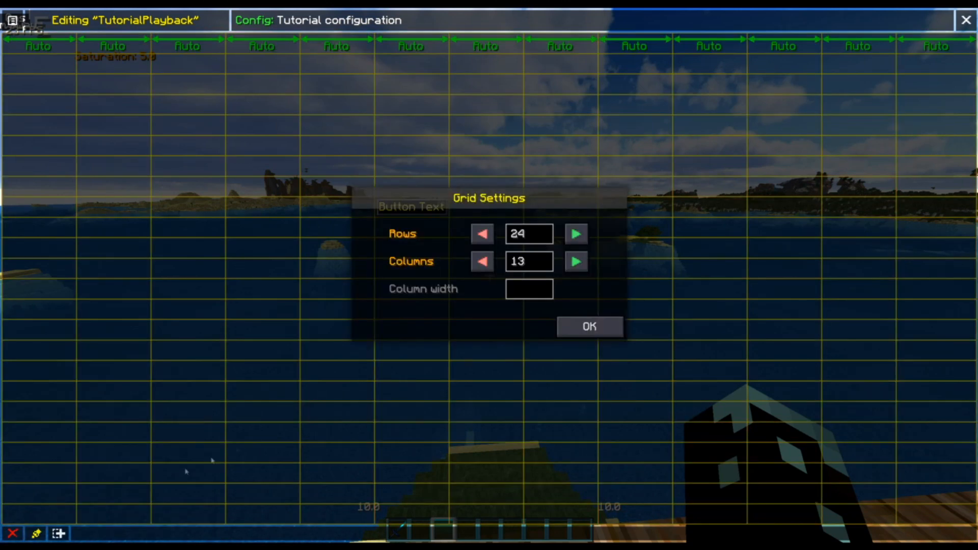
Set the layout grid to 24 rows and 13 columns with column width 80.
left_click(576, 234)
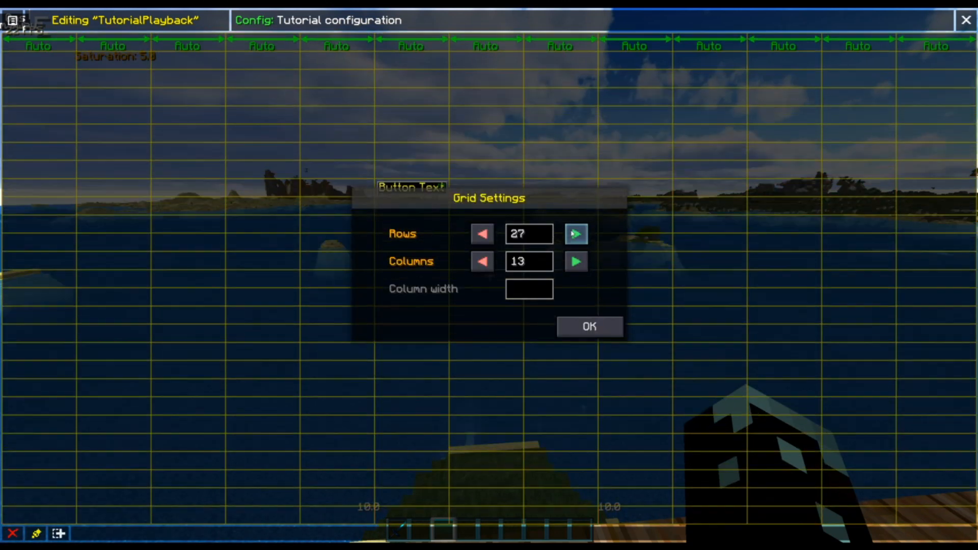
left_click(575, 234)
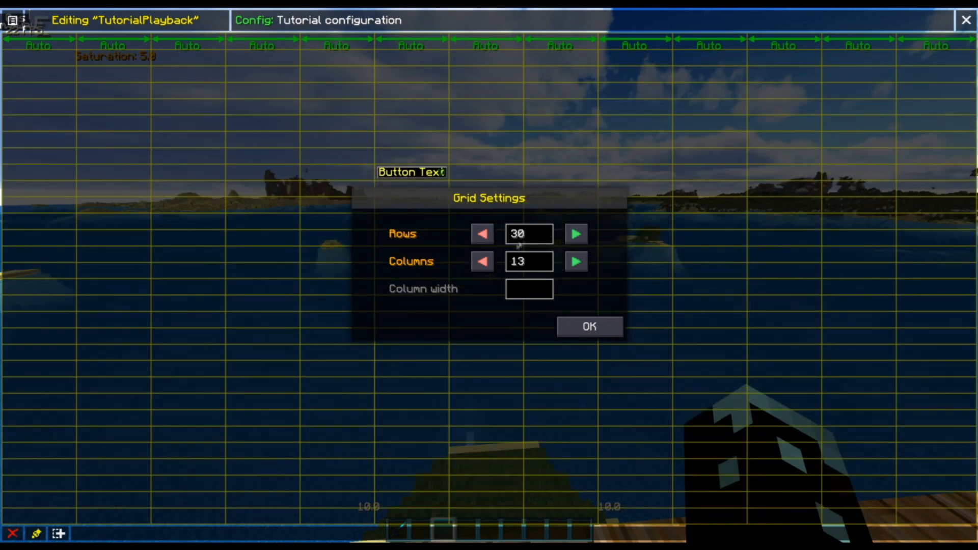
left_click(482, 234)
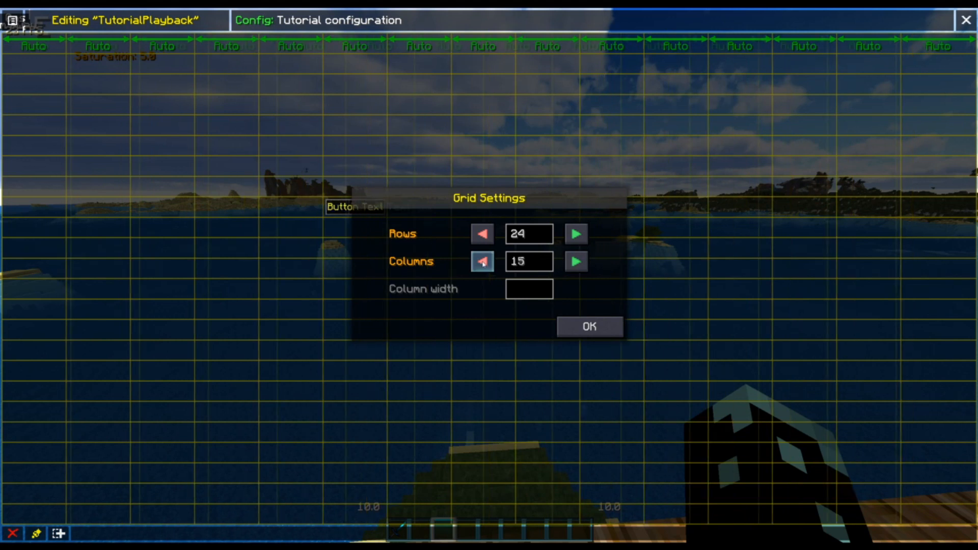
left_click(482, 261)
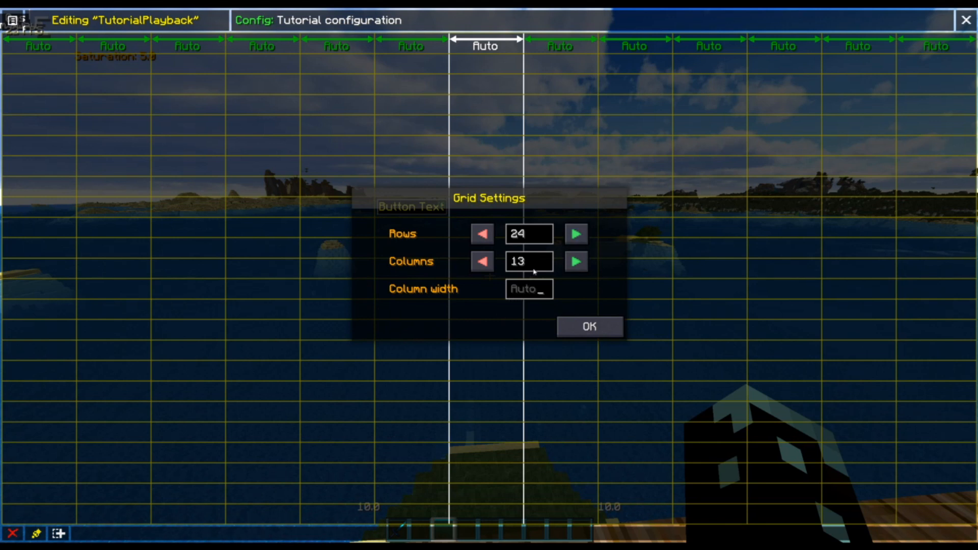
type("12")
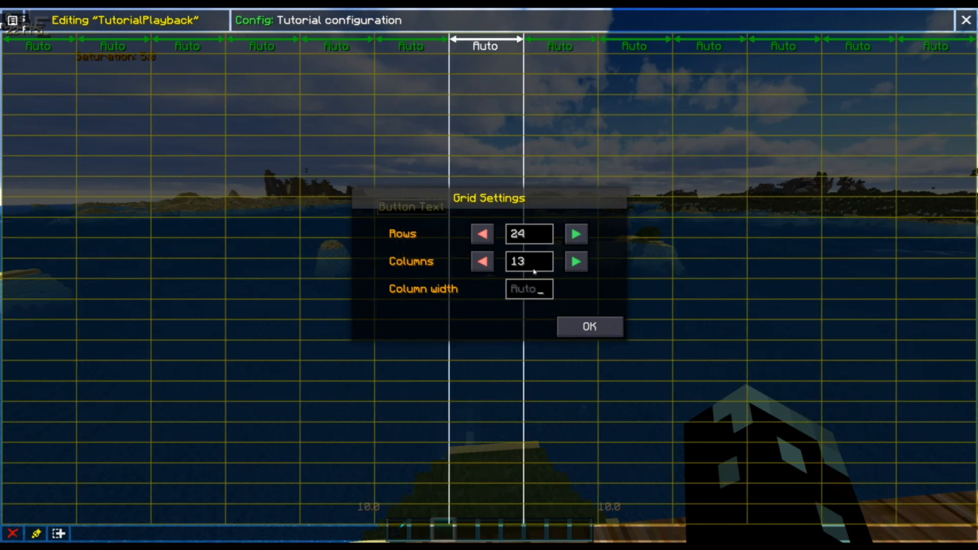
type("80")
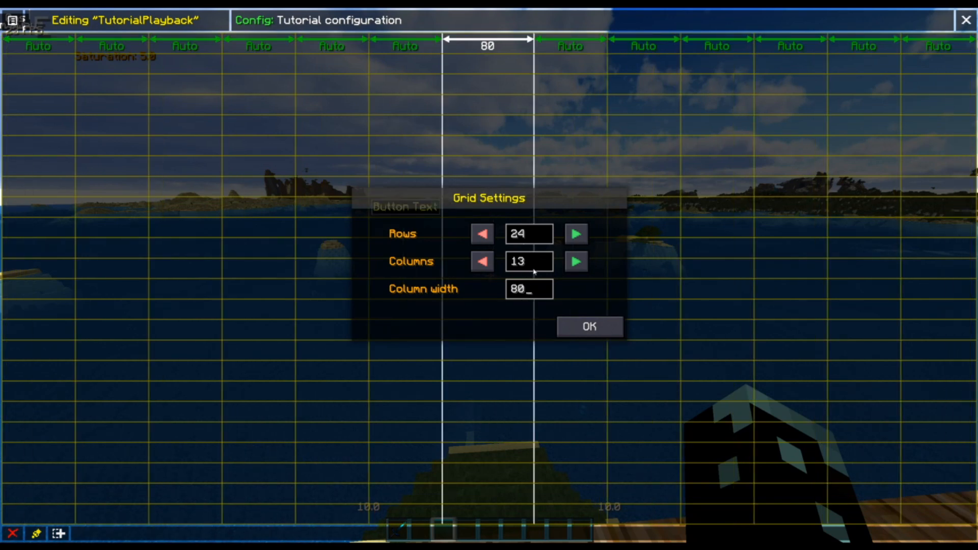
mouse_move(567, 317)
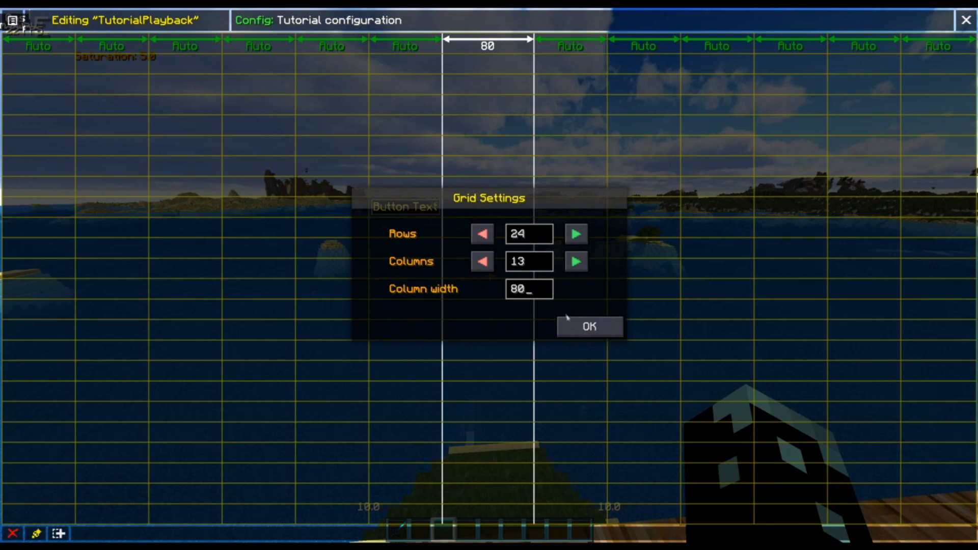
mouse_move(562, 310)
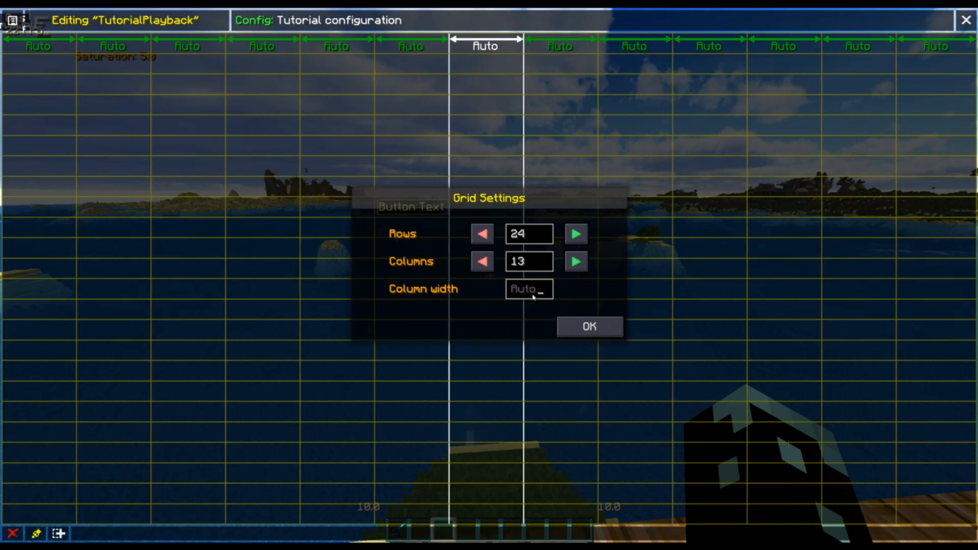
Apply the 24-by-13 grid and open the Button Text button's properties.
left_click(590, 326)
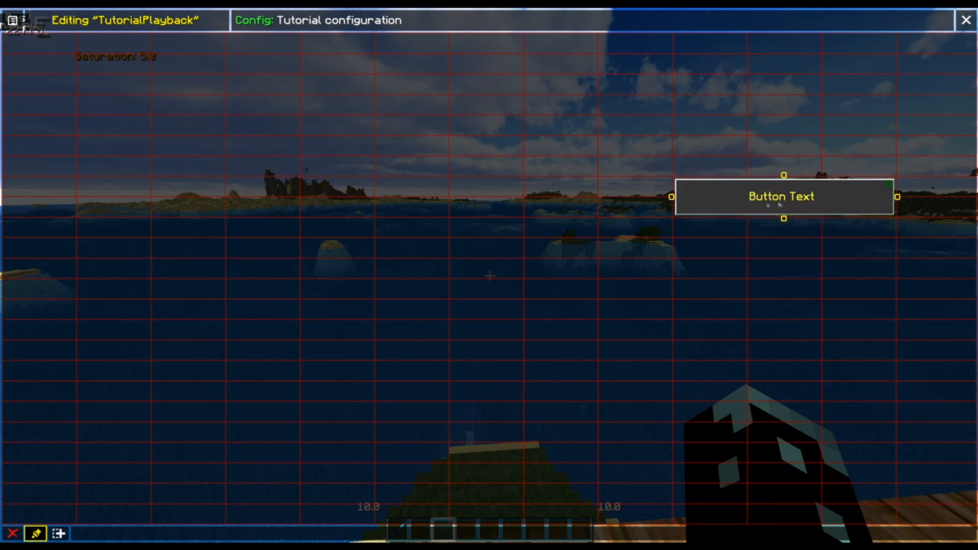
double_click(781, 197)
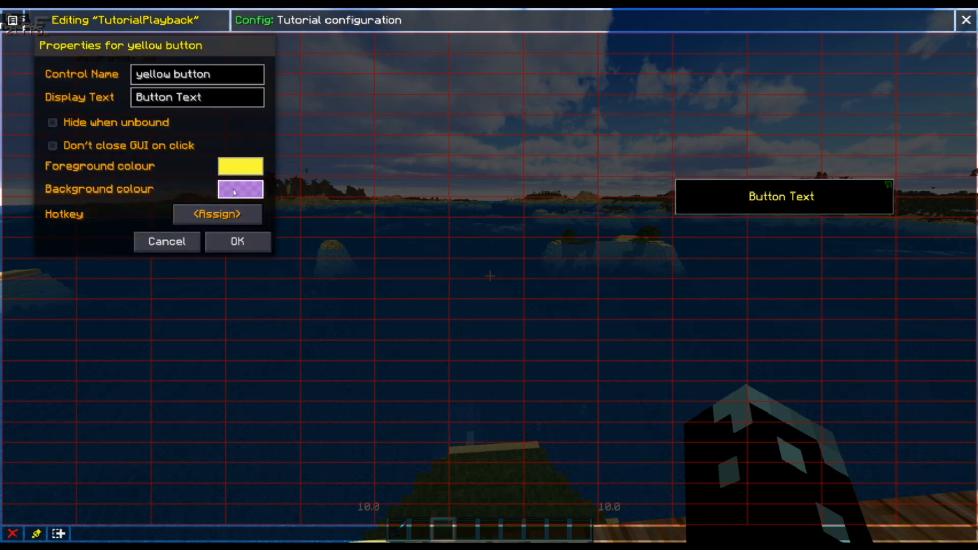
Give the yellow button a purple background and assign it the M hotkey.
left_click(197, 96)
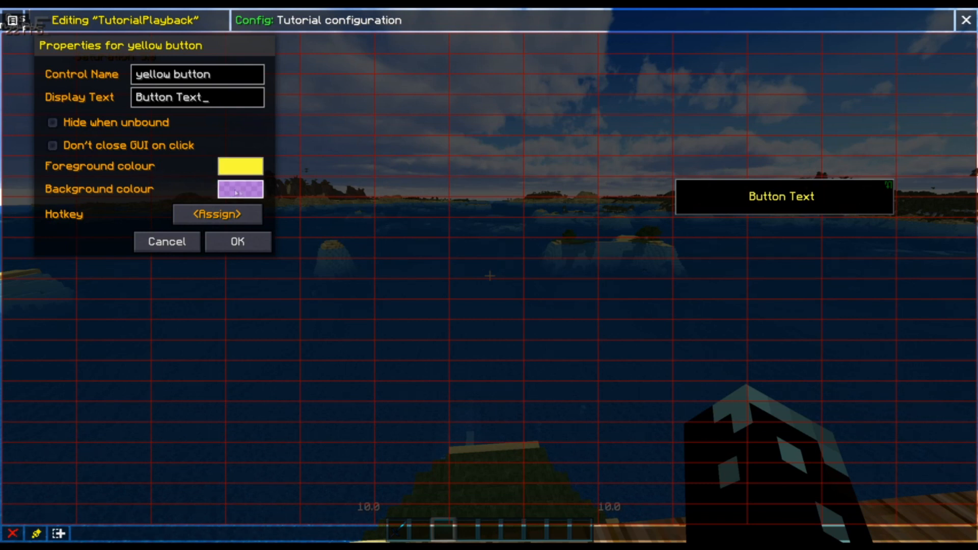
left_click(240, 188)
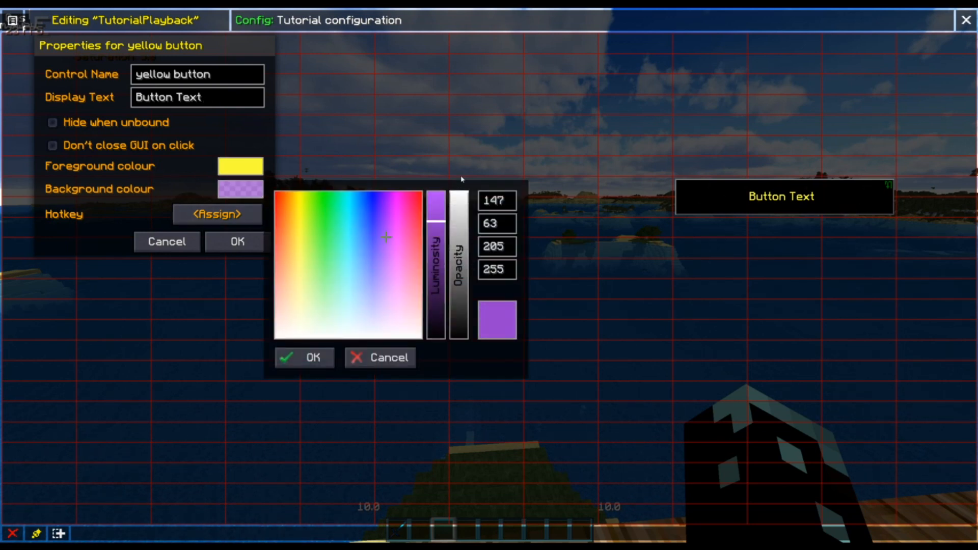
left_click(304, 357)
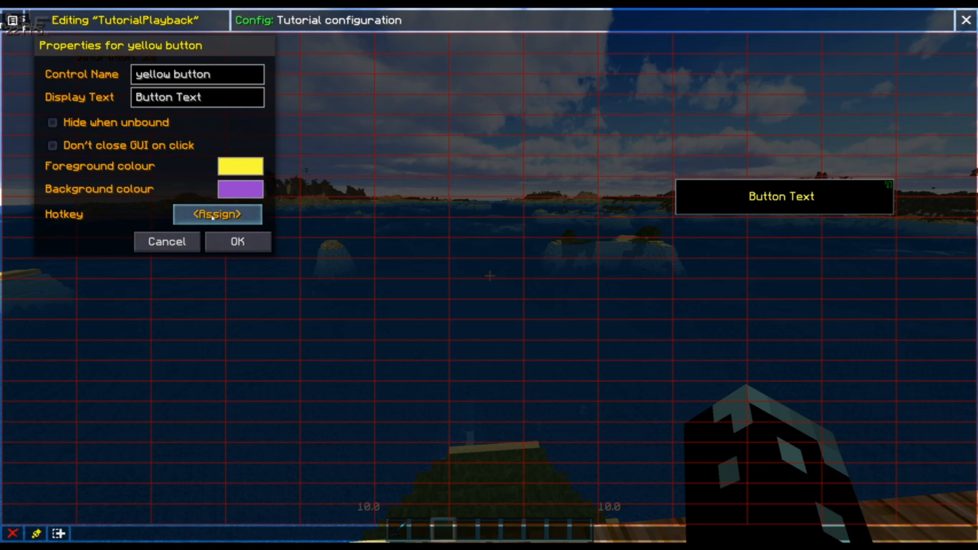
left_click(217, 214)
type("M")
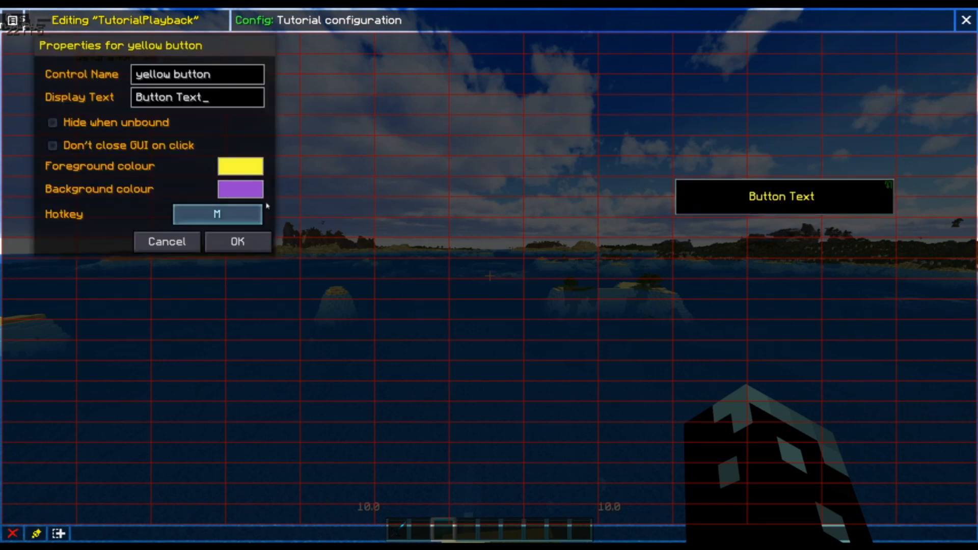
Lower the button's purple background opacity to 108.
left_click(240, 189)
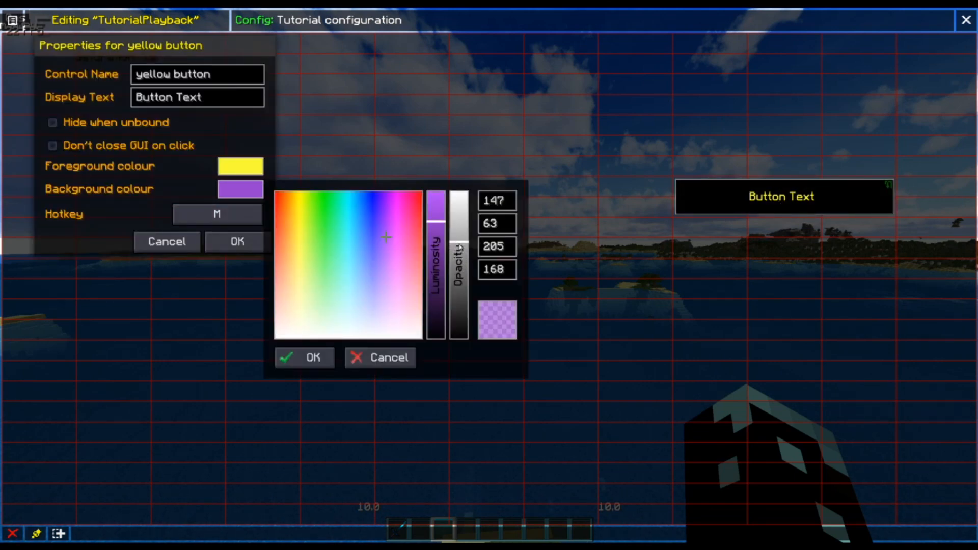
left_click_drag(458, 243, 459, 278)
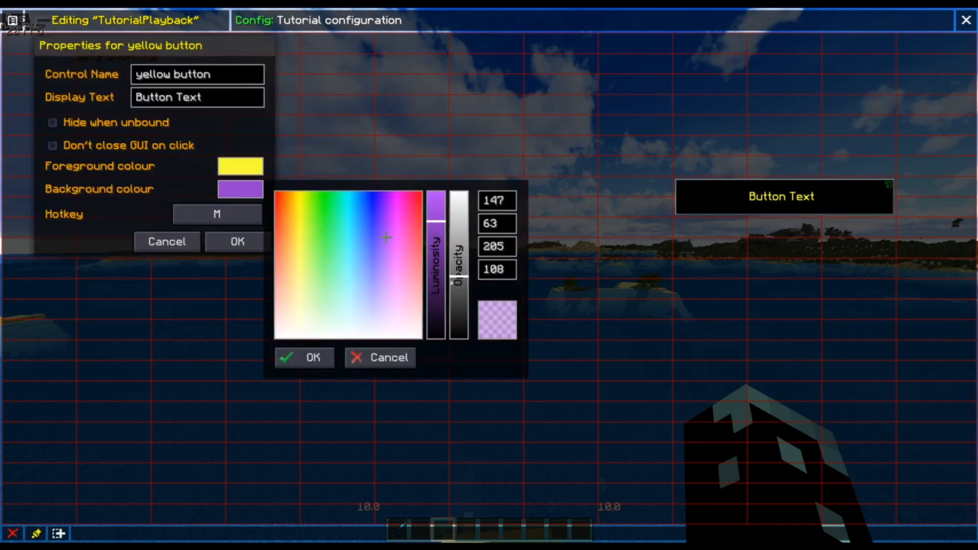
left_click(304, 357)
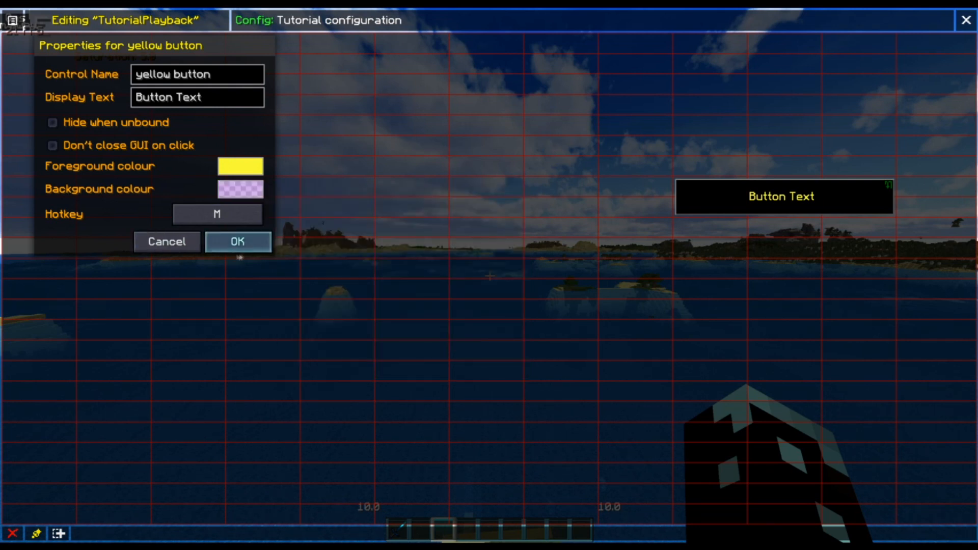
left_click(238, 241)
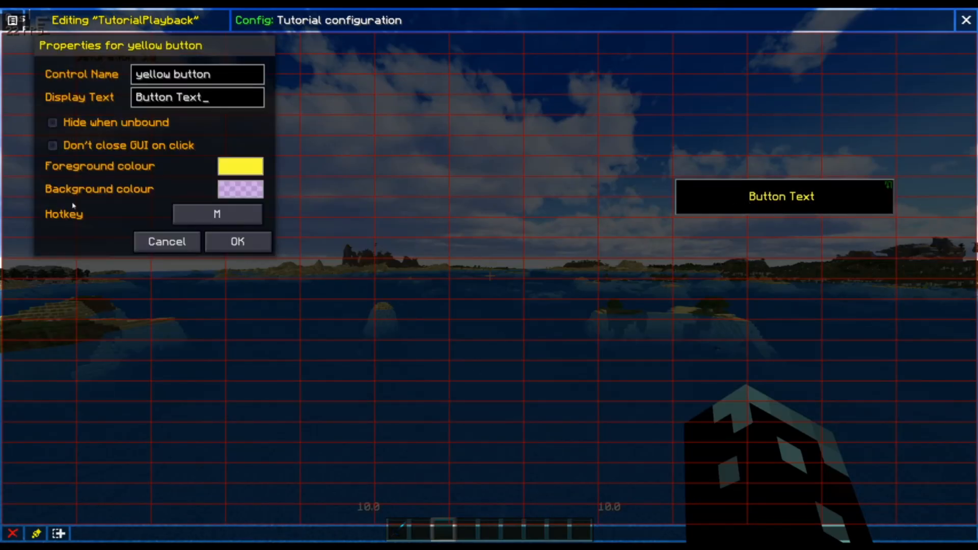
Tick 'Don't close GUI on click' for the yellow button.
left_click(52, 146)
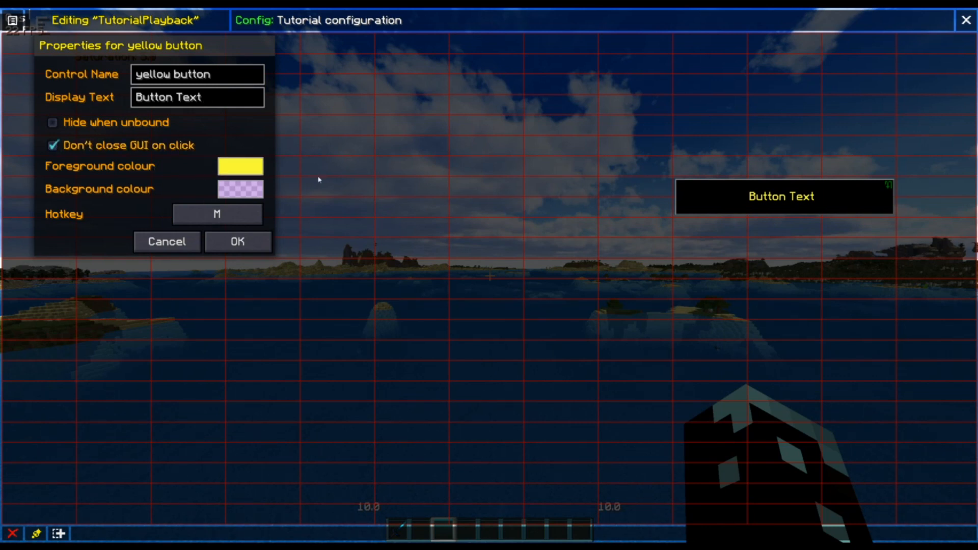
mouse_move(469, 257)
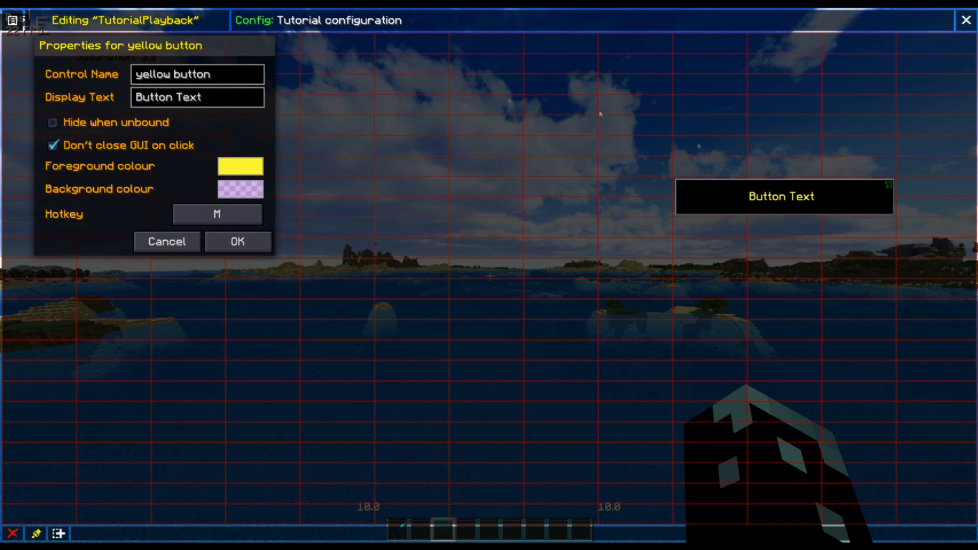
mouse_move(493, 363)
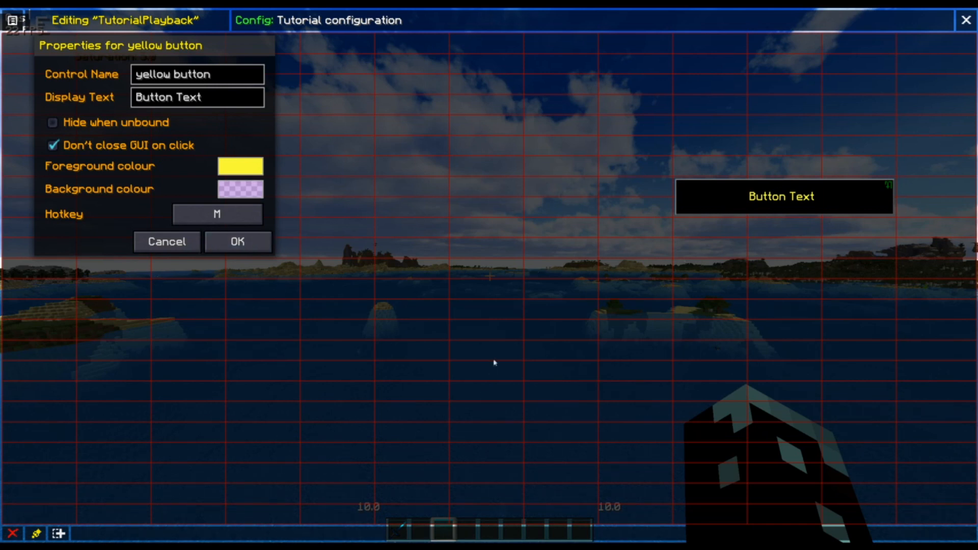
mouse_move(14, 146)
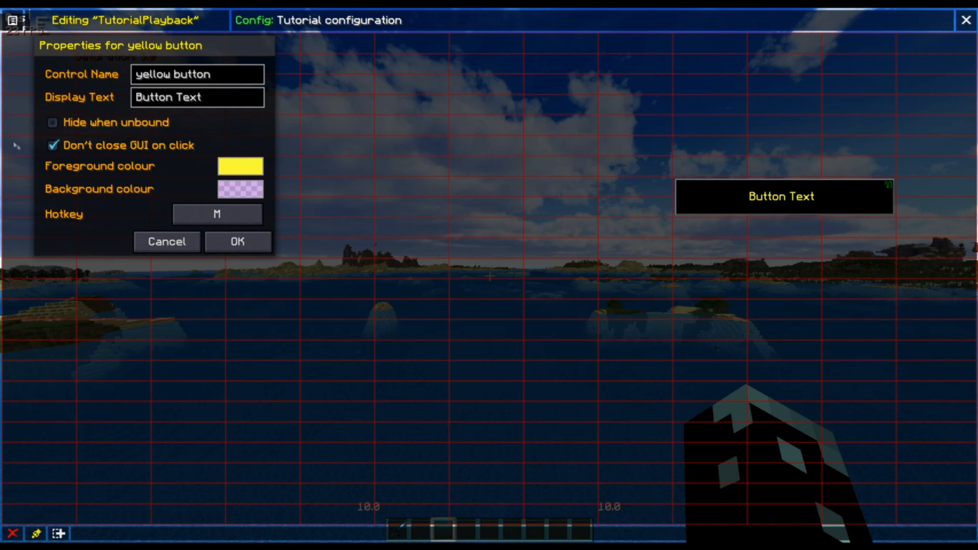
mouse_move(162, 487)
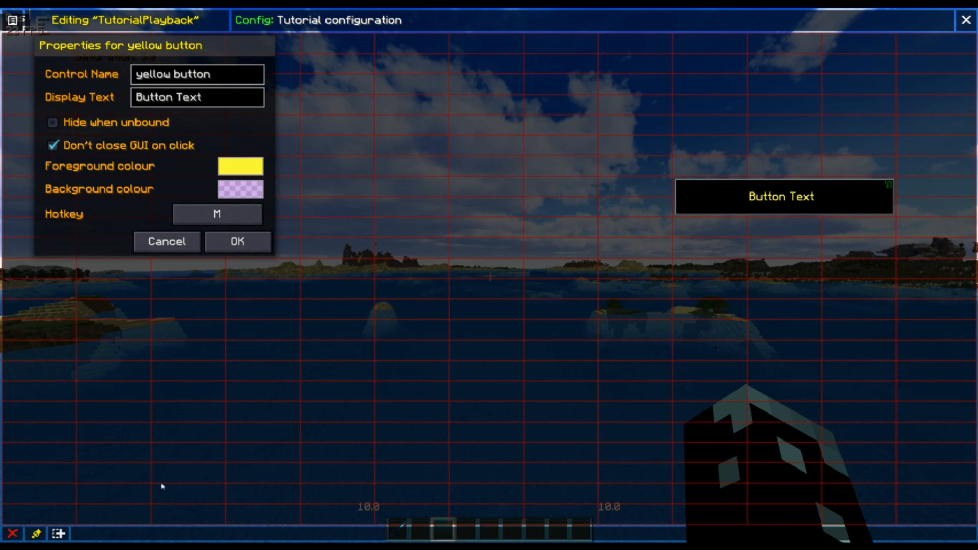
mouse_move(245, 256)
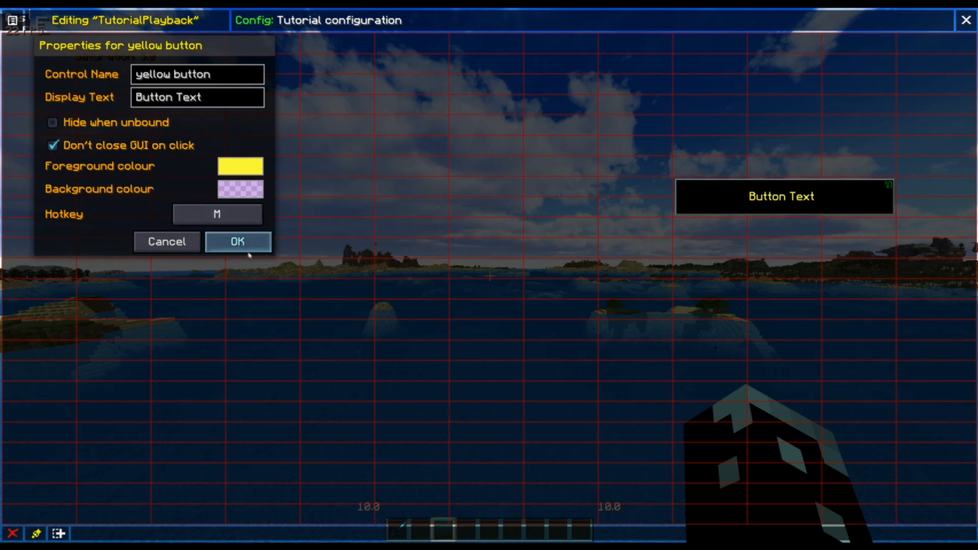
Save the properties, give the yellow button a 'yeeet' chat macro, then reopen it.
left_click(217, 215)
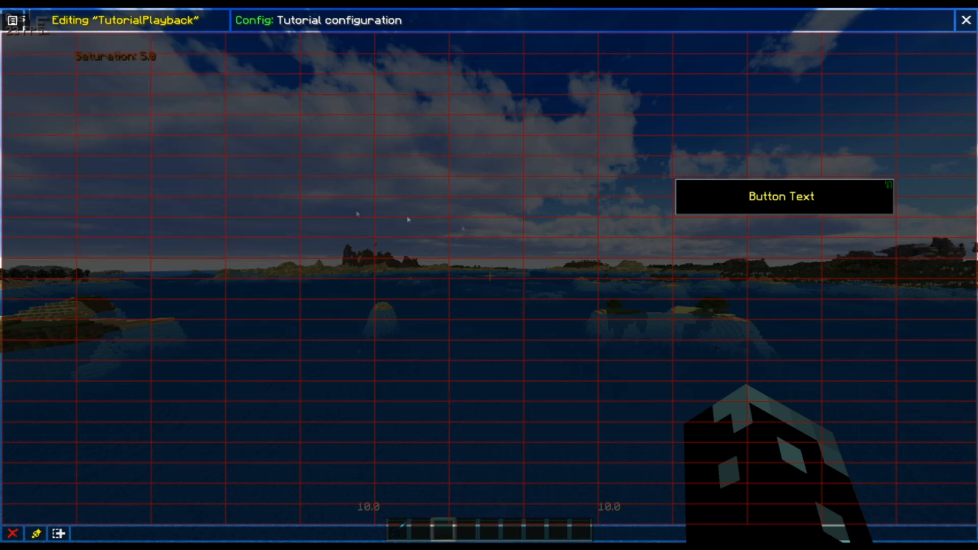
mouse_move(573, 338)
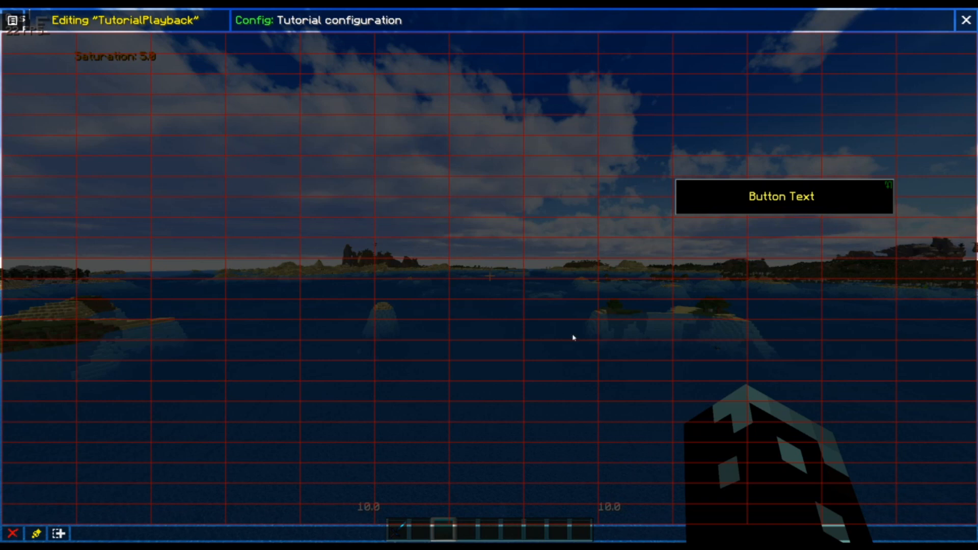
mouse_move(775, 203)
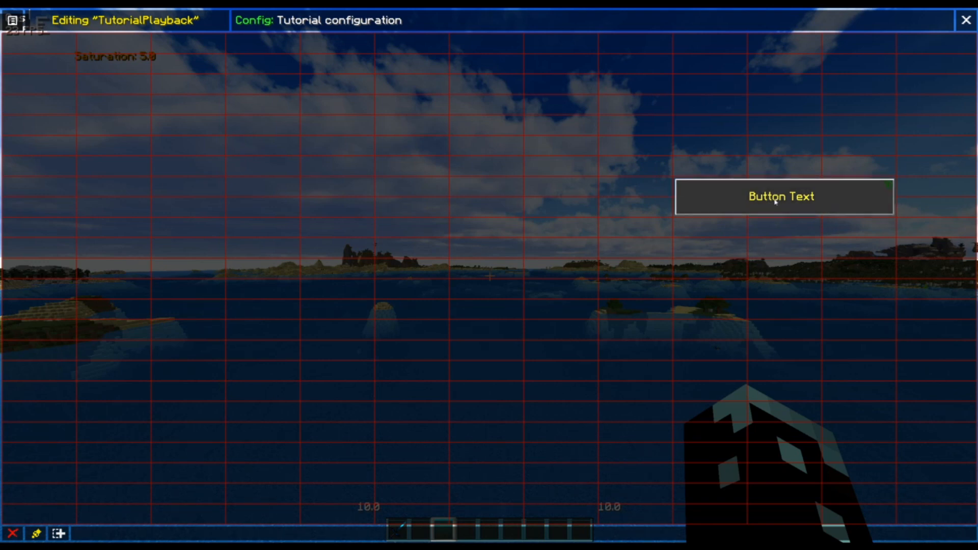
left_click(782, 197)
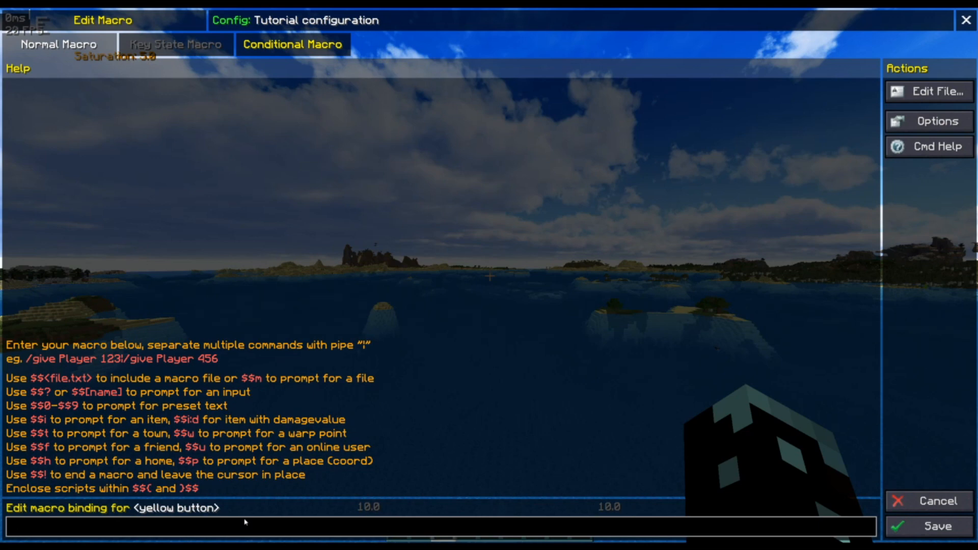
type("yeee")
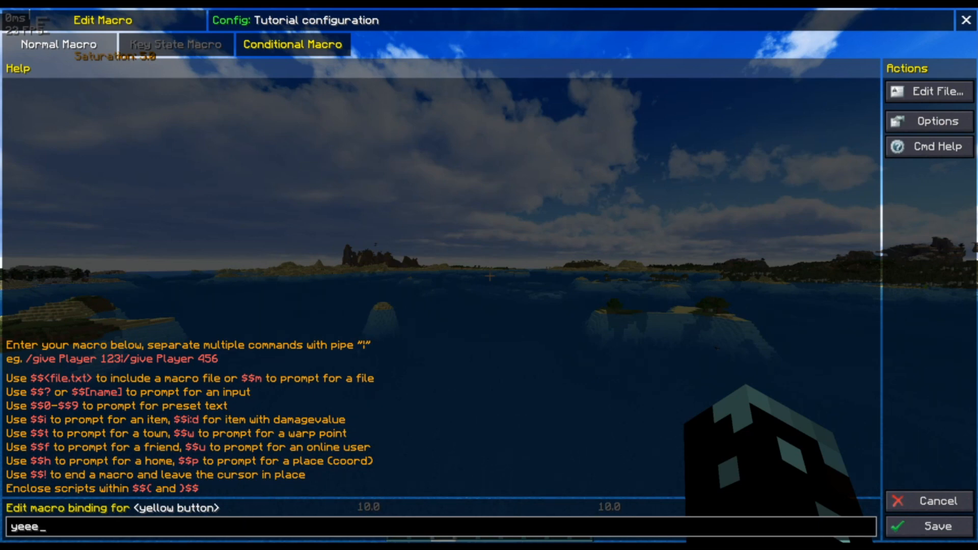
left_click(937, 524)
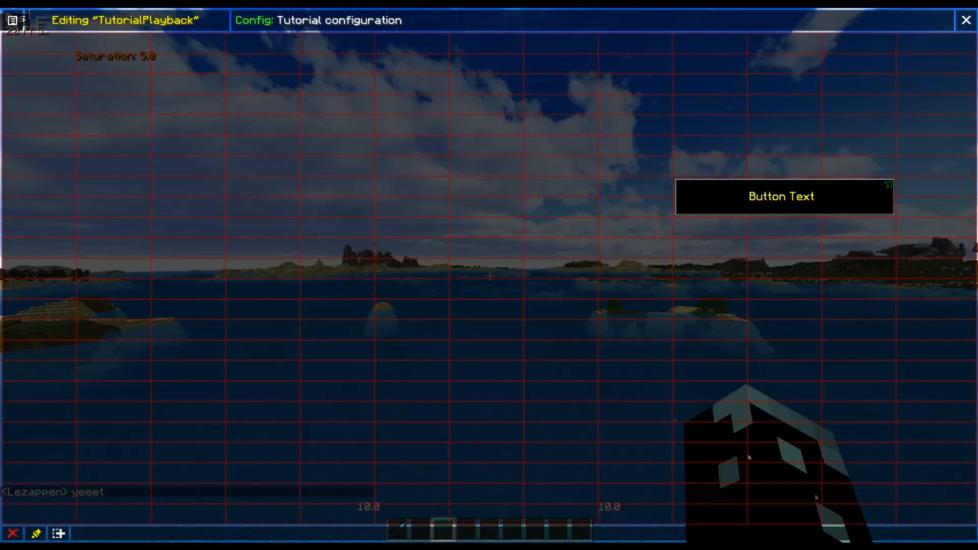
left_click(782, 197)
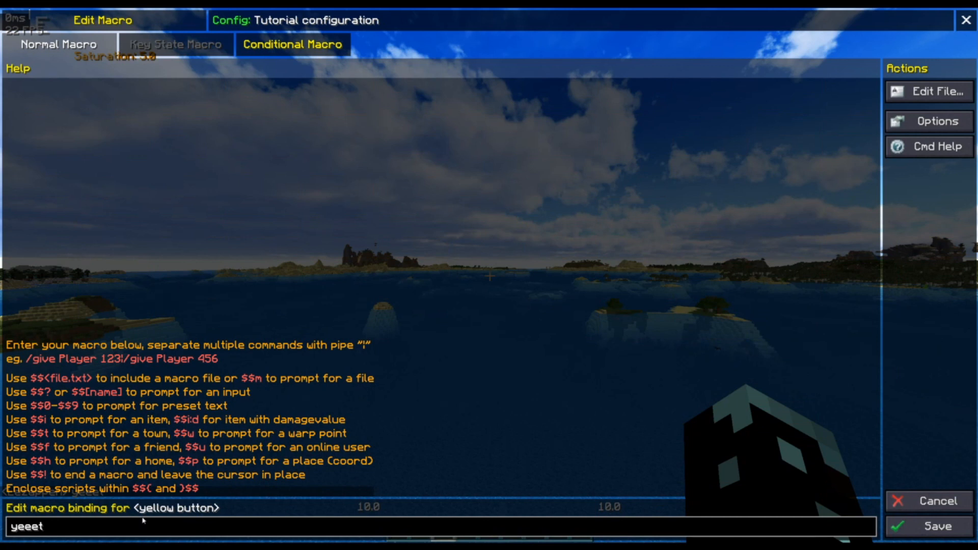
Replace the yellow button's macro with the script $$(log(yeet))$$ and save.
key("Ctrl+a")
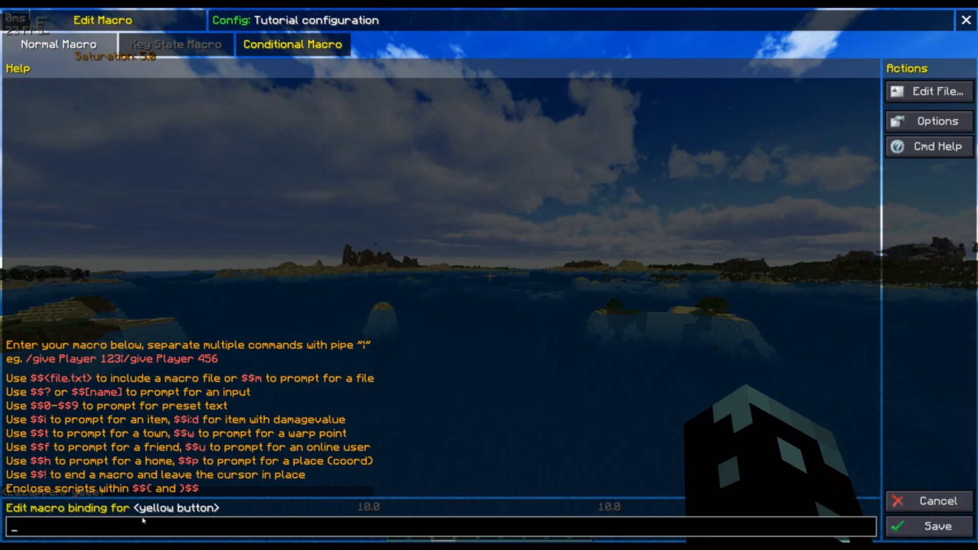
type("$$")
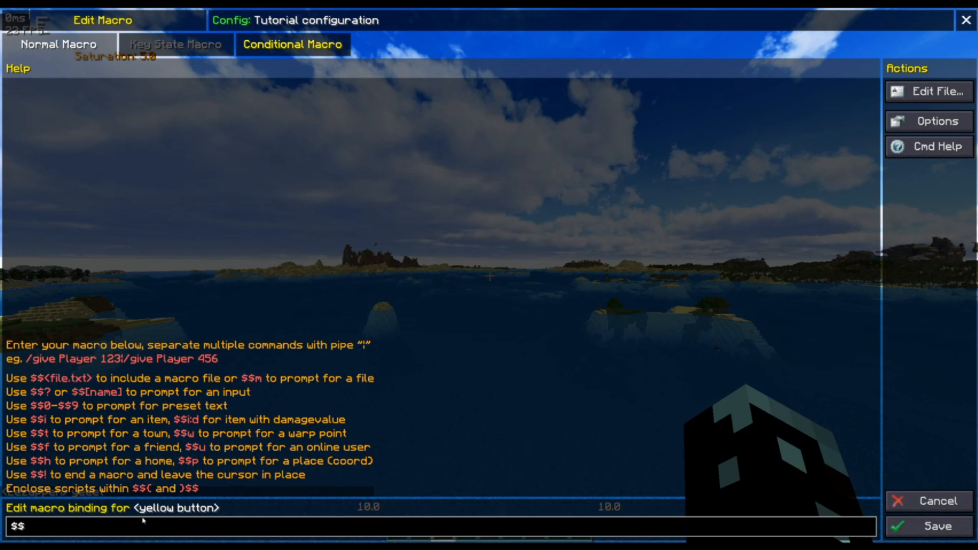
type("$$")
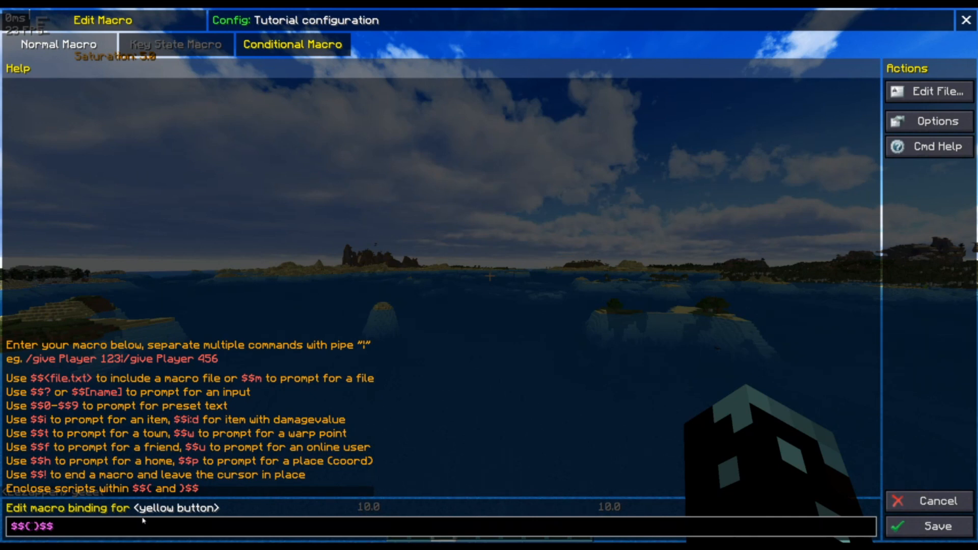
left_click(28, 525)
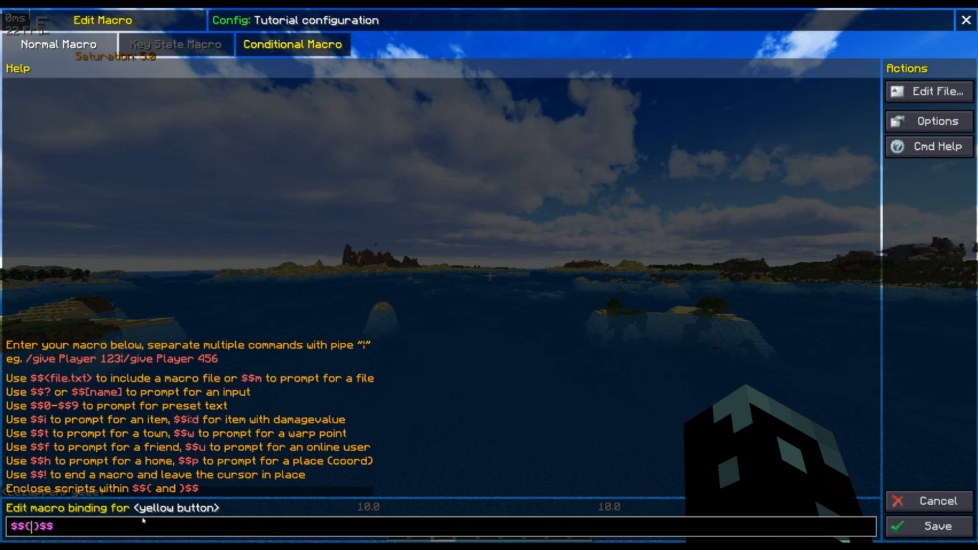
type("echo")
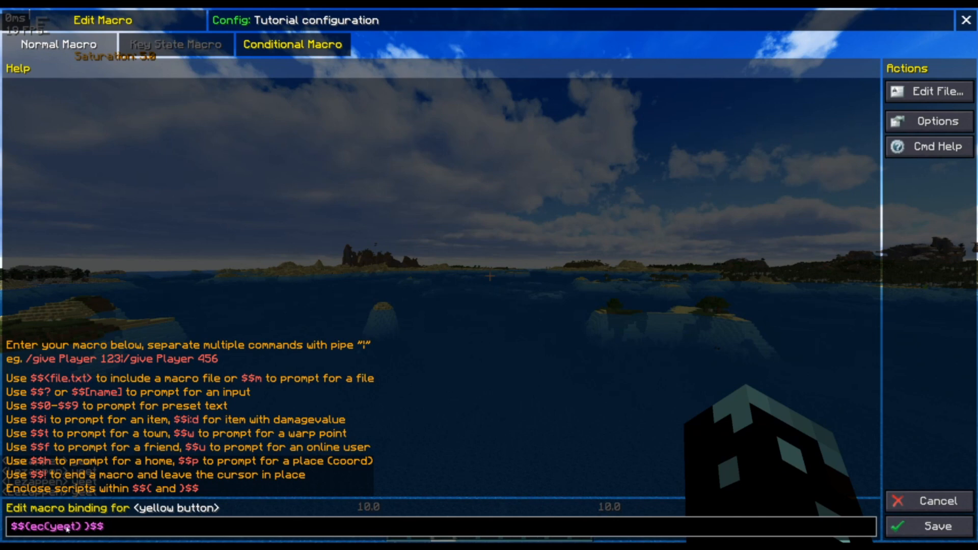
type("log")
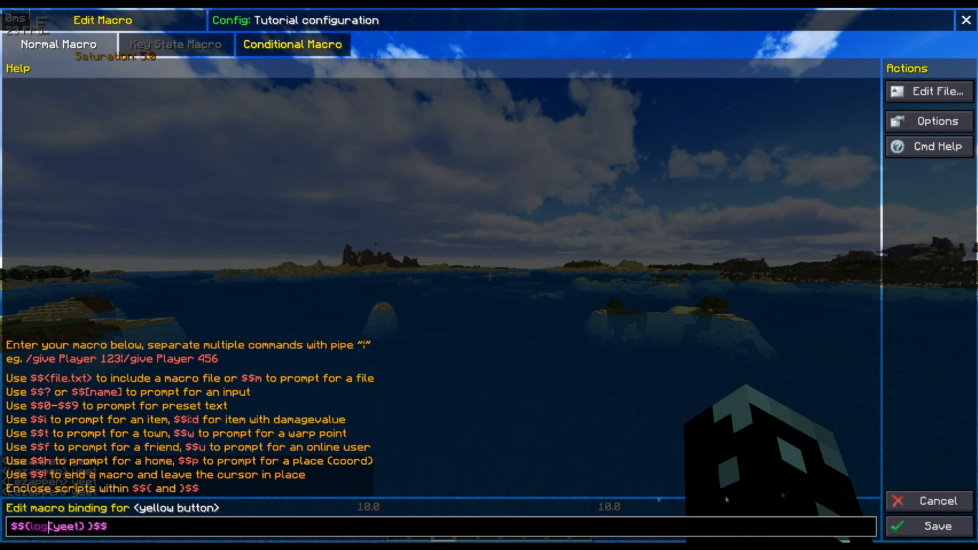
left_click(933, 526)
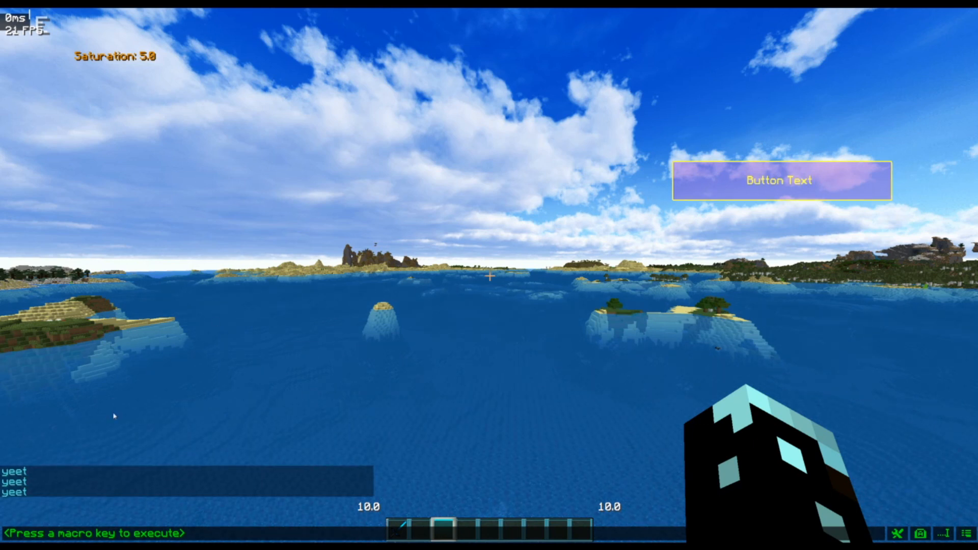
mouse_move(26, 502)
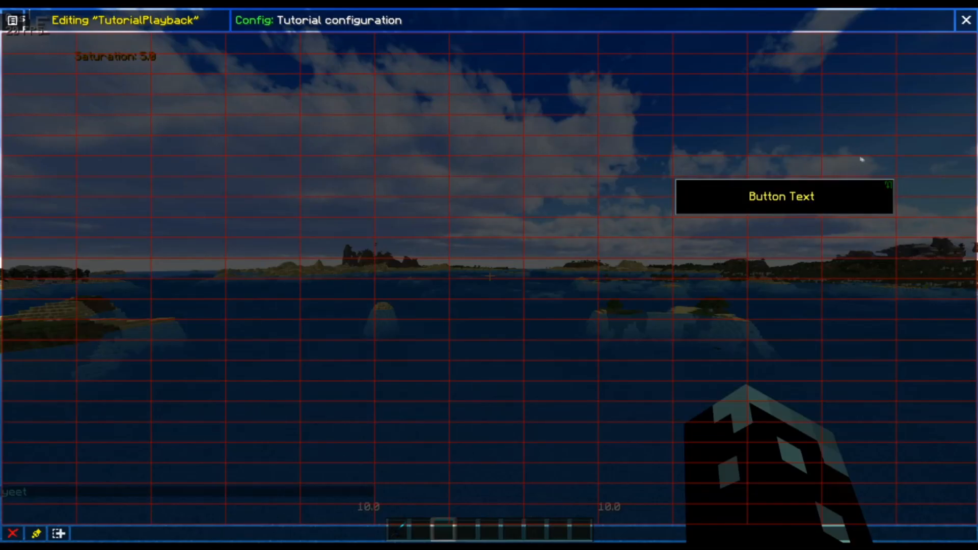
Change the yellow button's script to log(&6yeet) and save it.
left_click(781, 197)
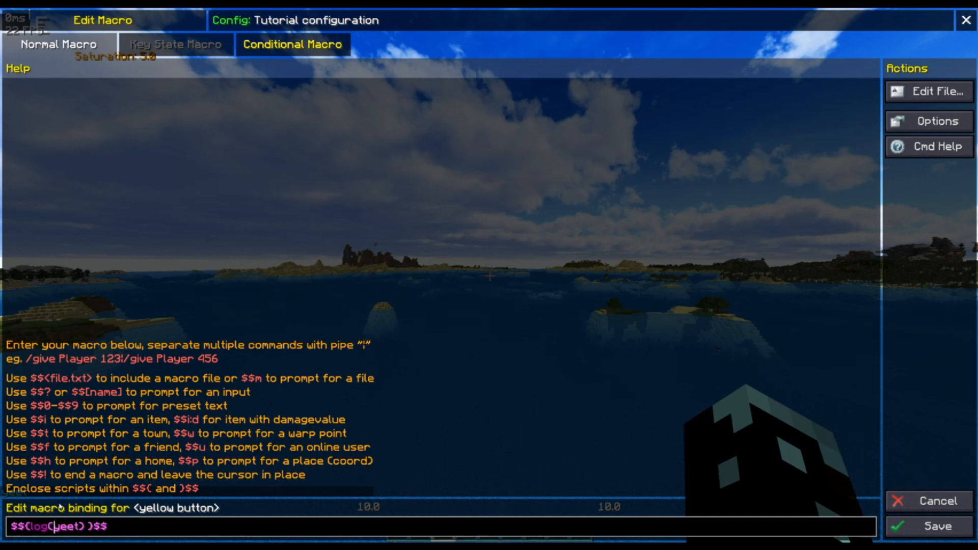
type("&6")
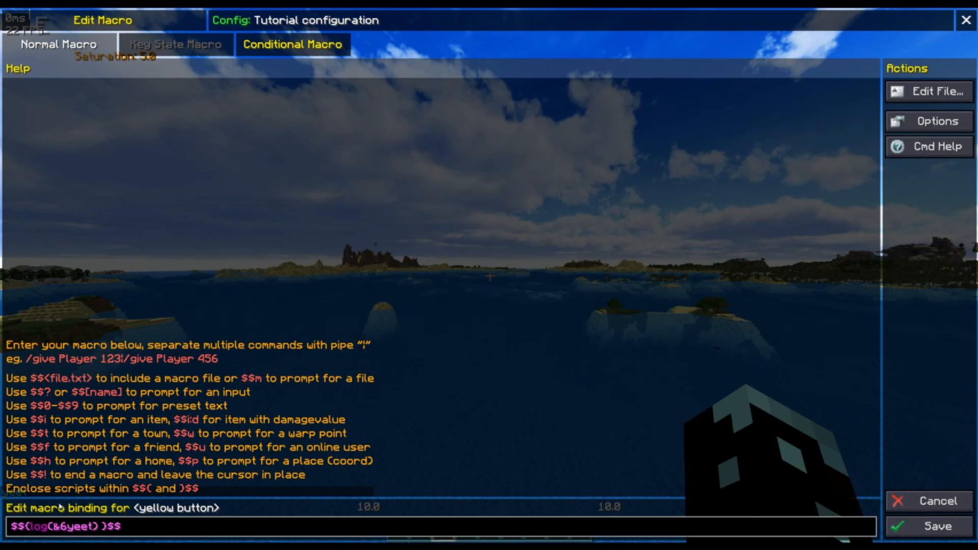
left_click(933, 525)
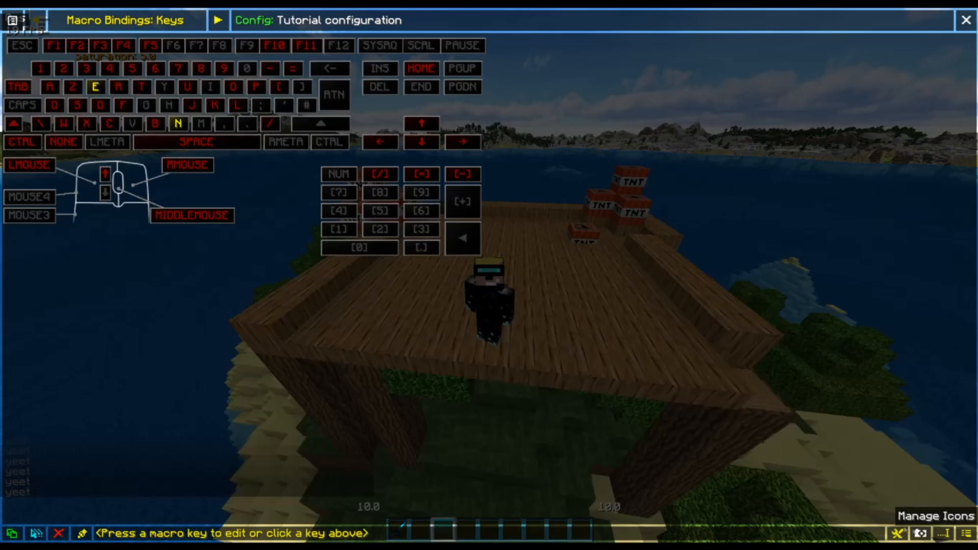
Edit the M key macro and browse the Command Reference, looking up GETSLOT.
left_click(204, 124)
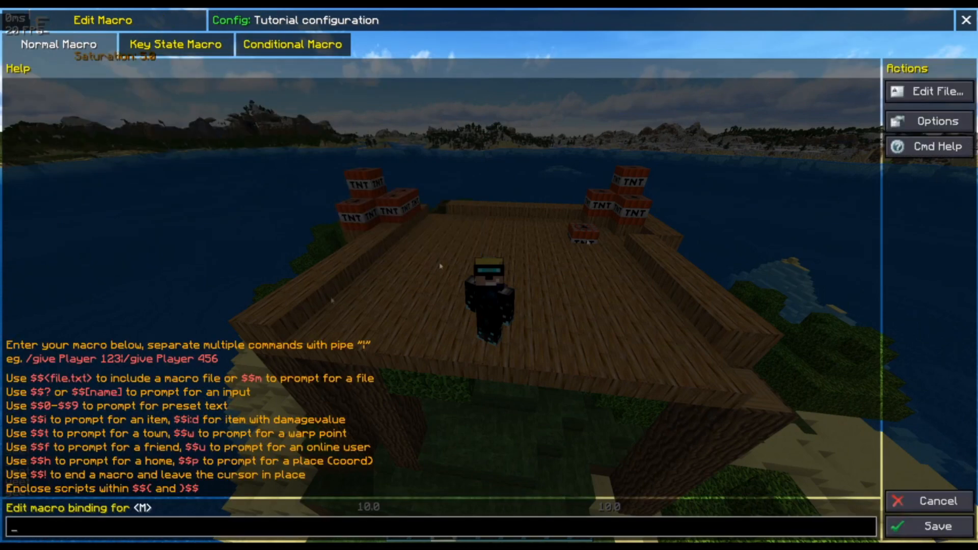
mouse_move(929, 147)
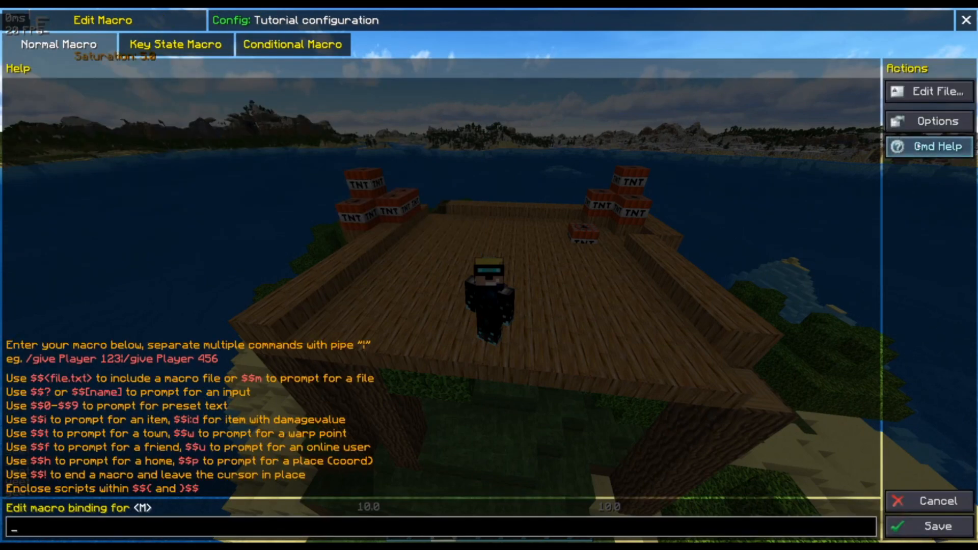
left_click(936, 147)
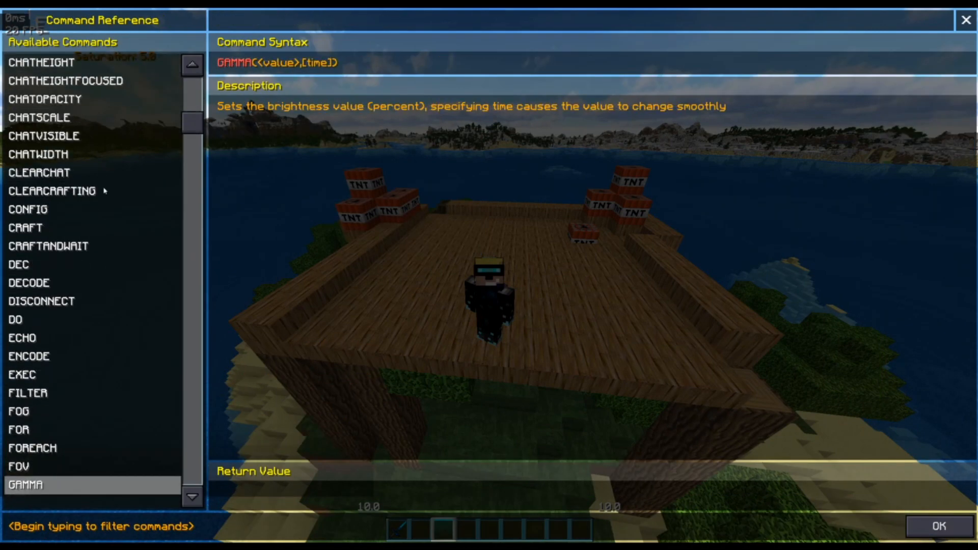
scroll("down", 3)
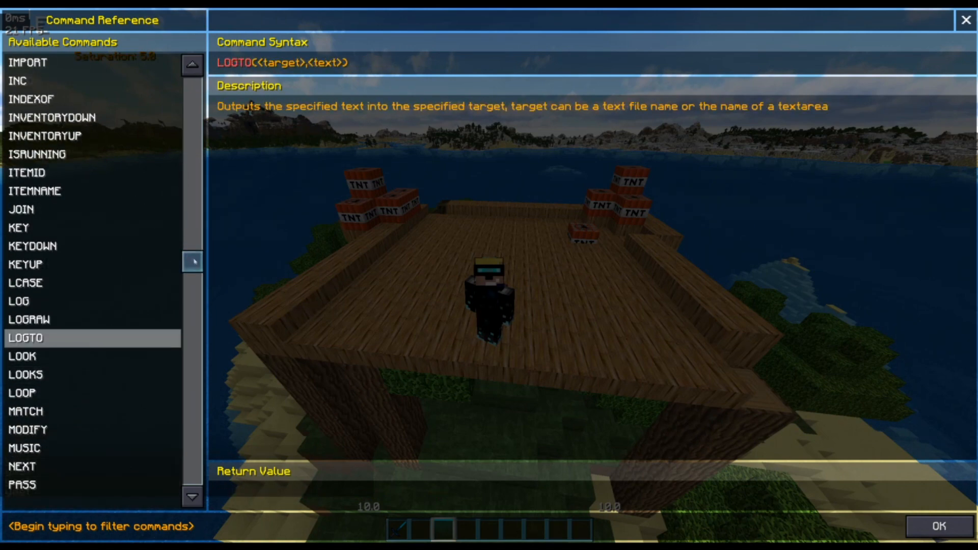
scroll("down", 3)
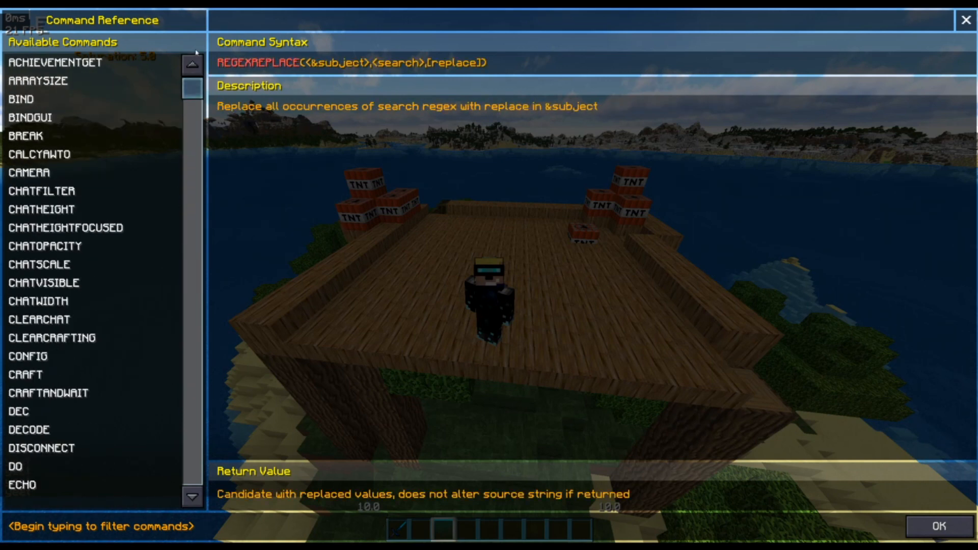
left_click(60, 62)
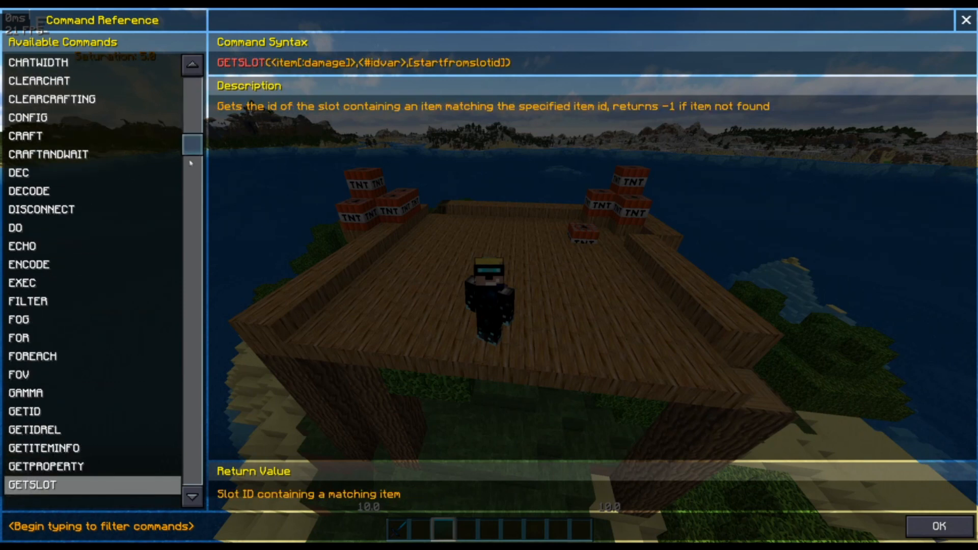
scroll("down", 3)
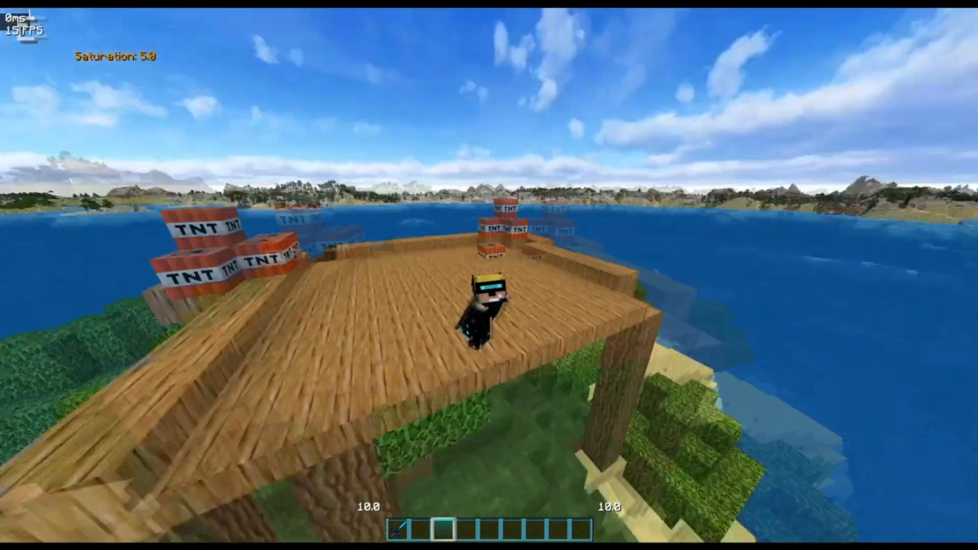
mouse_move(489, 294)
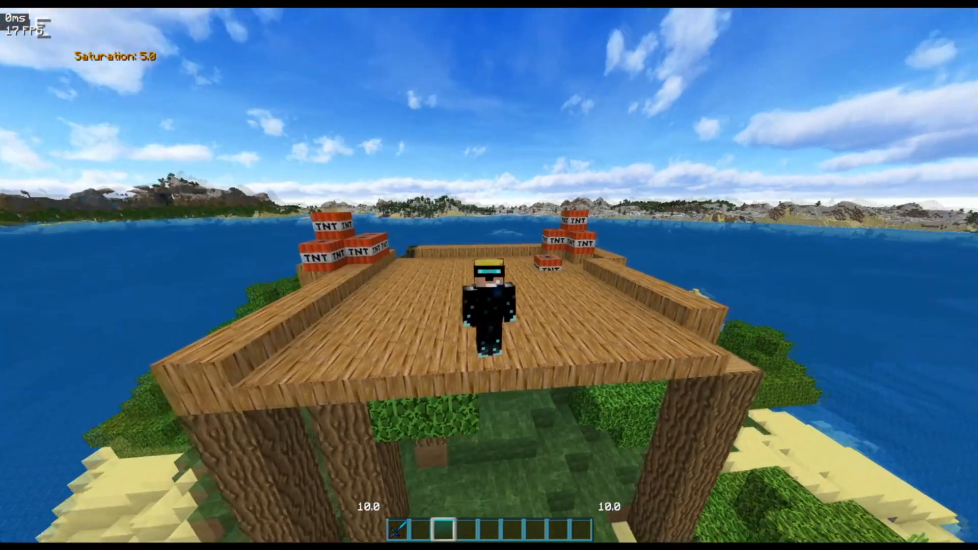